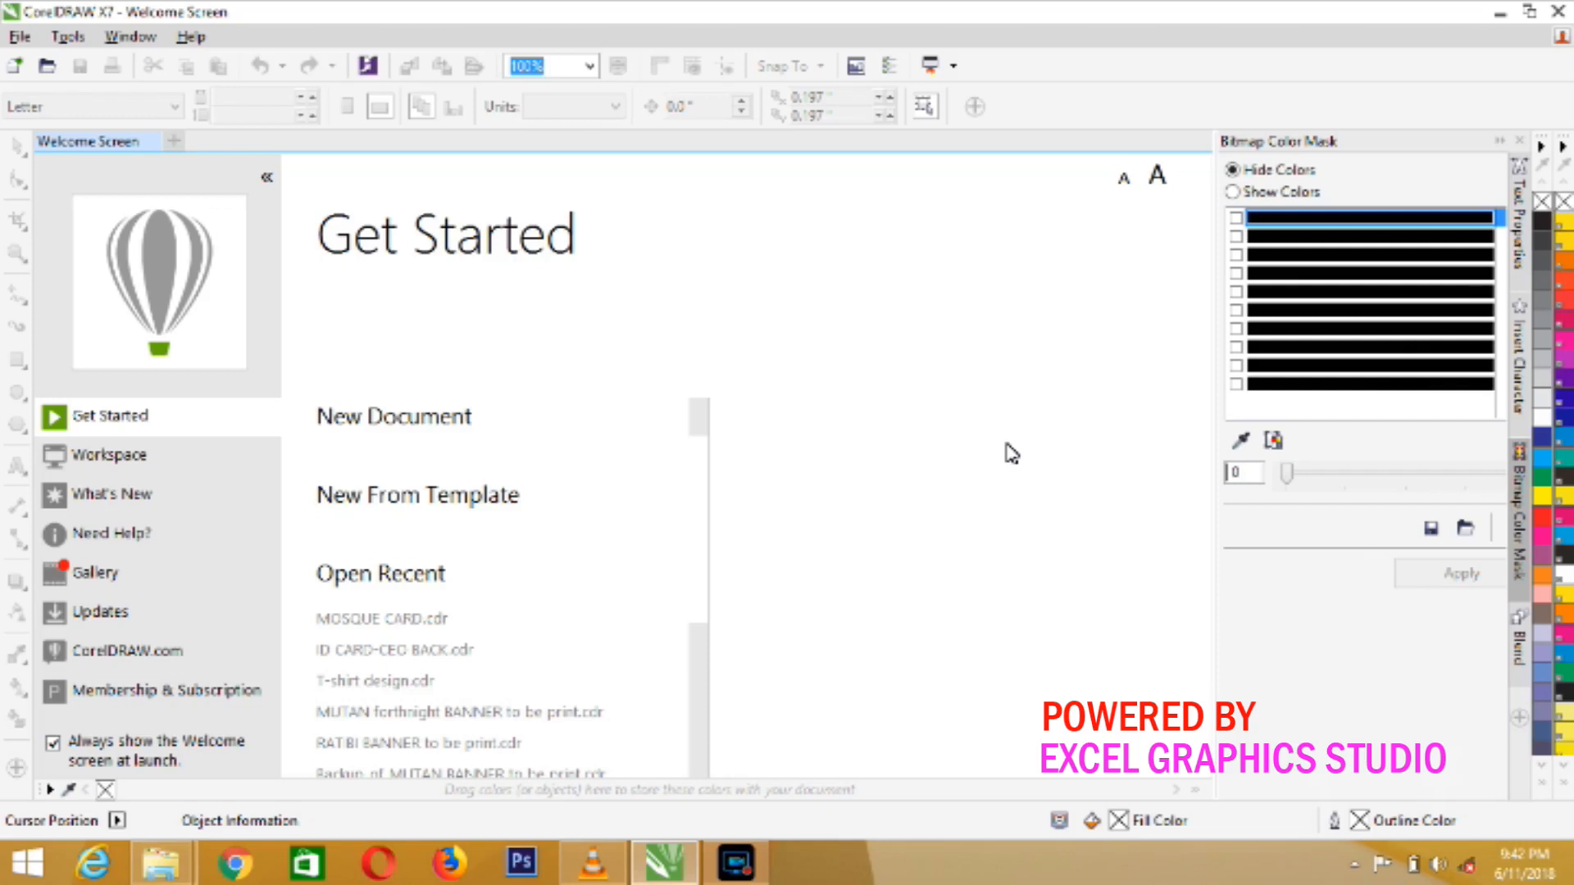
{"action": "mouse_move", "coordinate": [824, 400]}
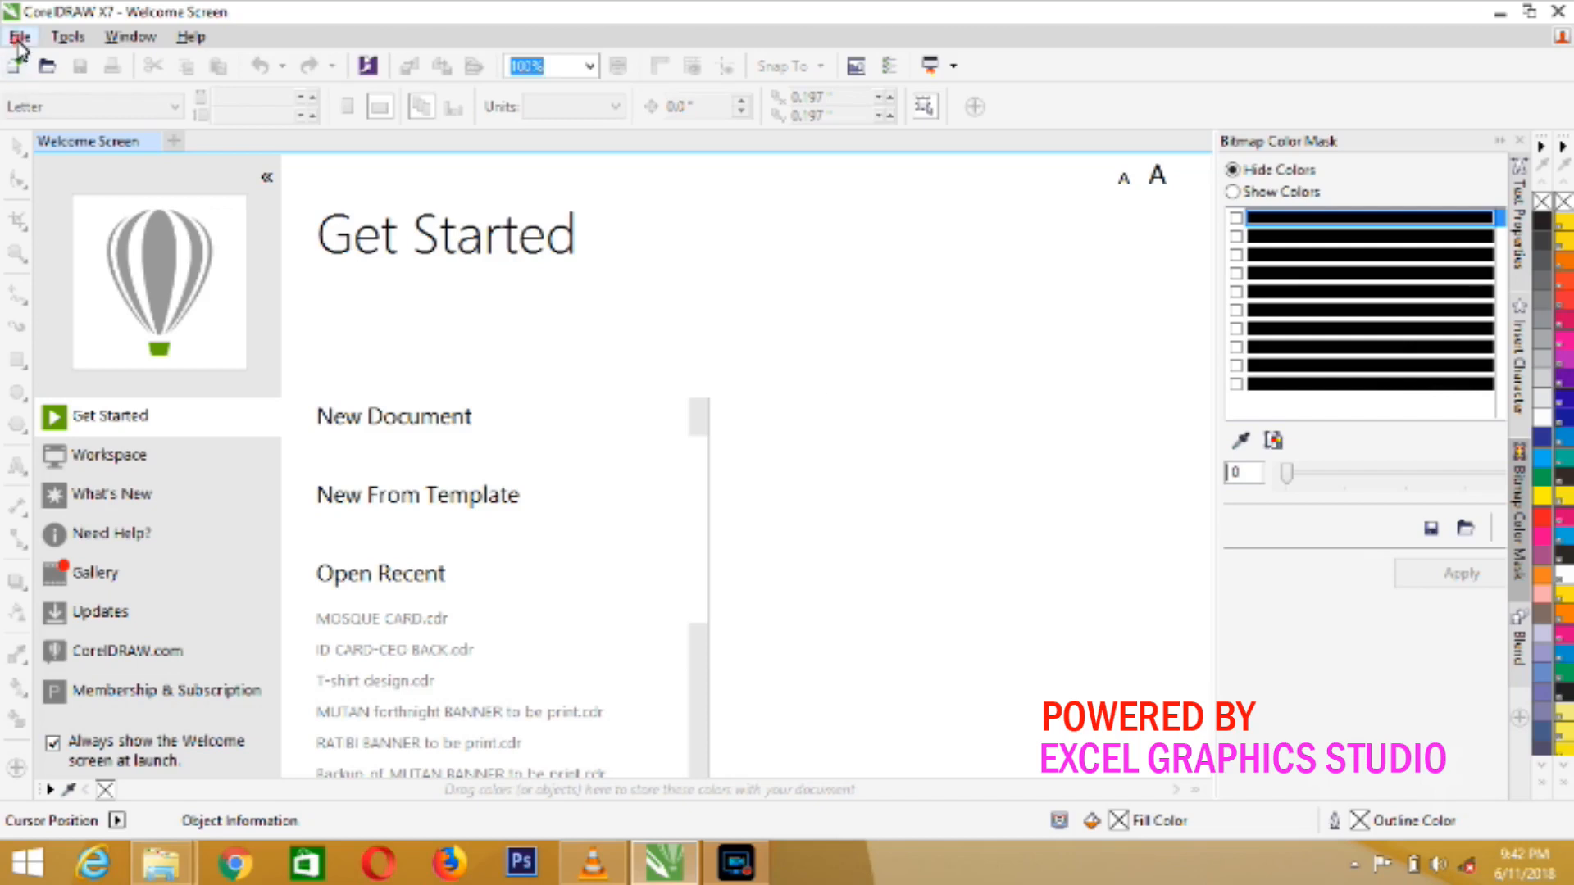
Start a new document from the File menu, opening the Create a New Document dialog.
{"action": "left_click", "coordinate": [20, 36]}
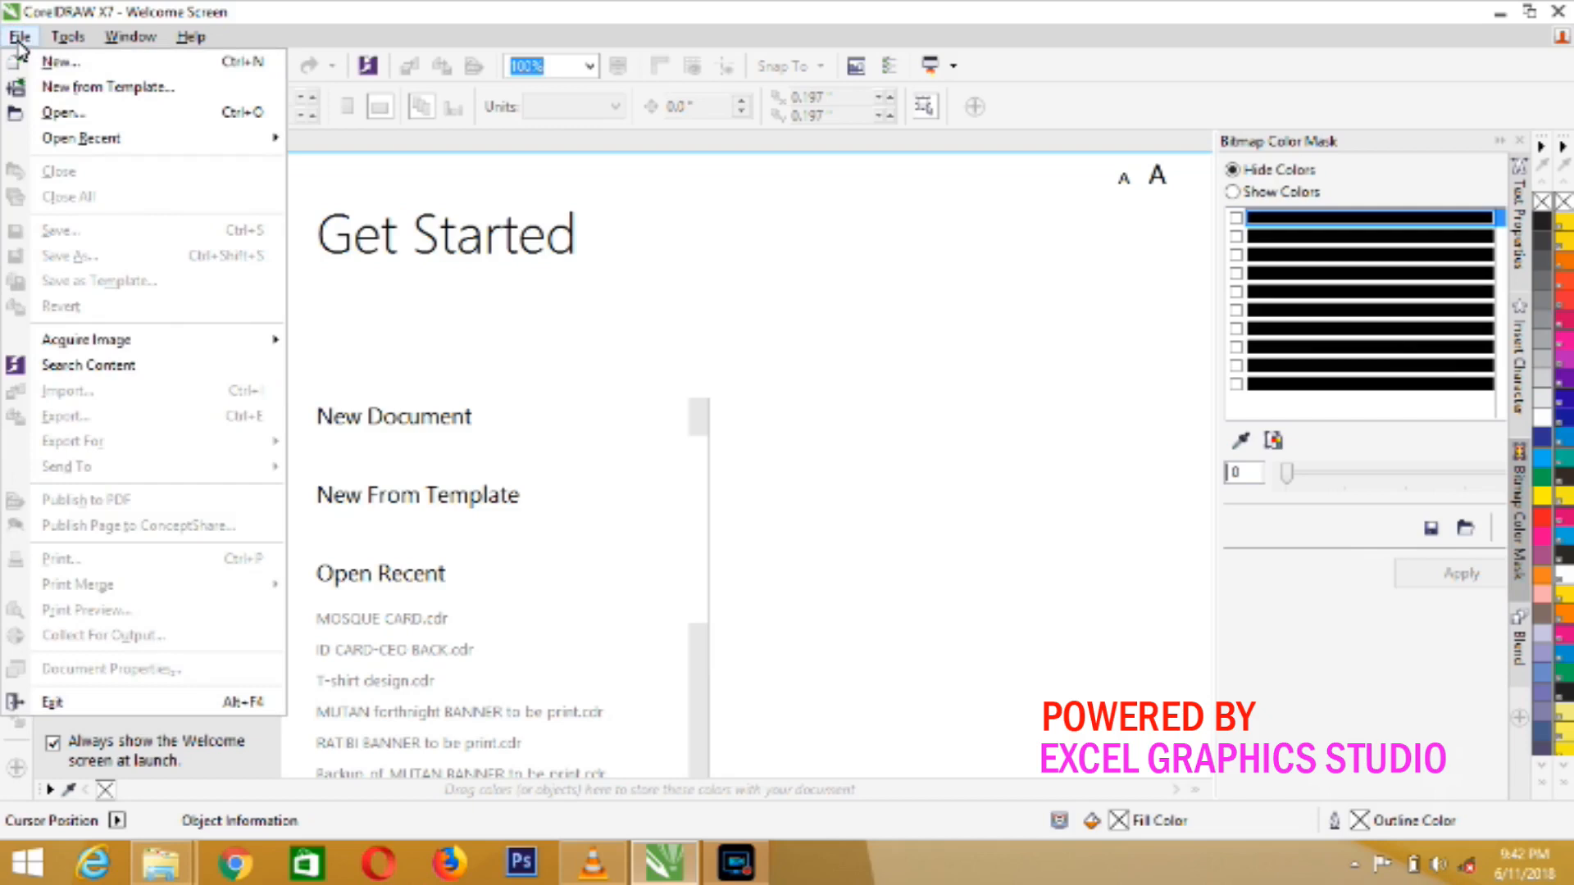
{"action": "mouse_move", "coordinate": [60, 60]}
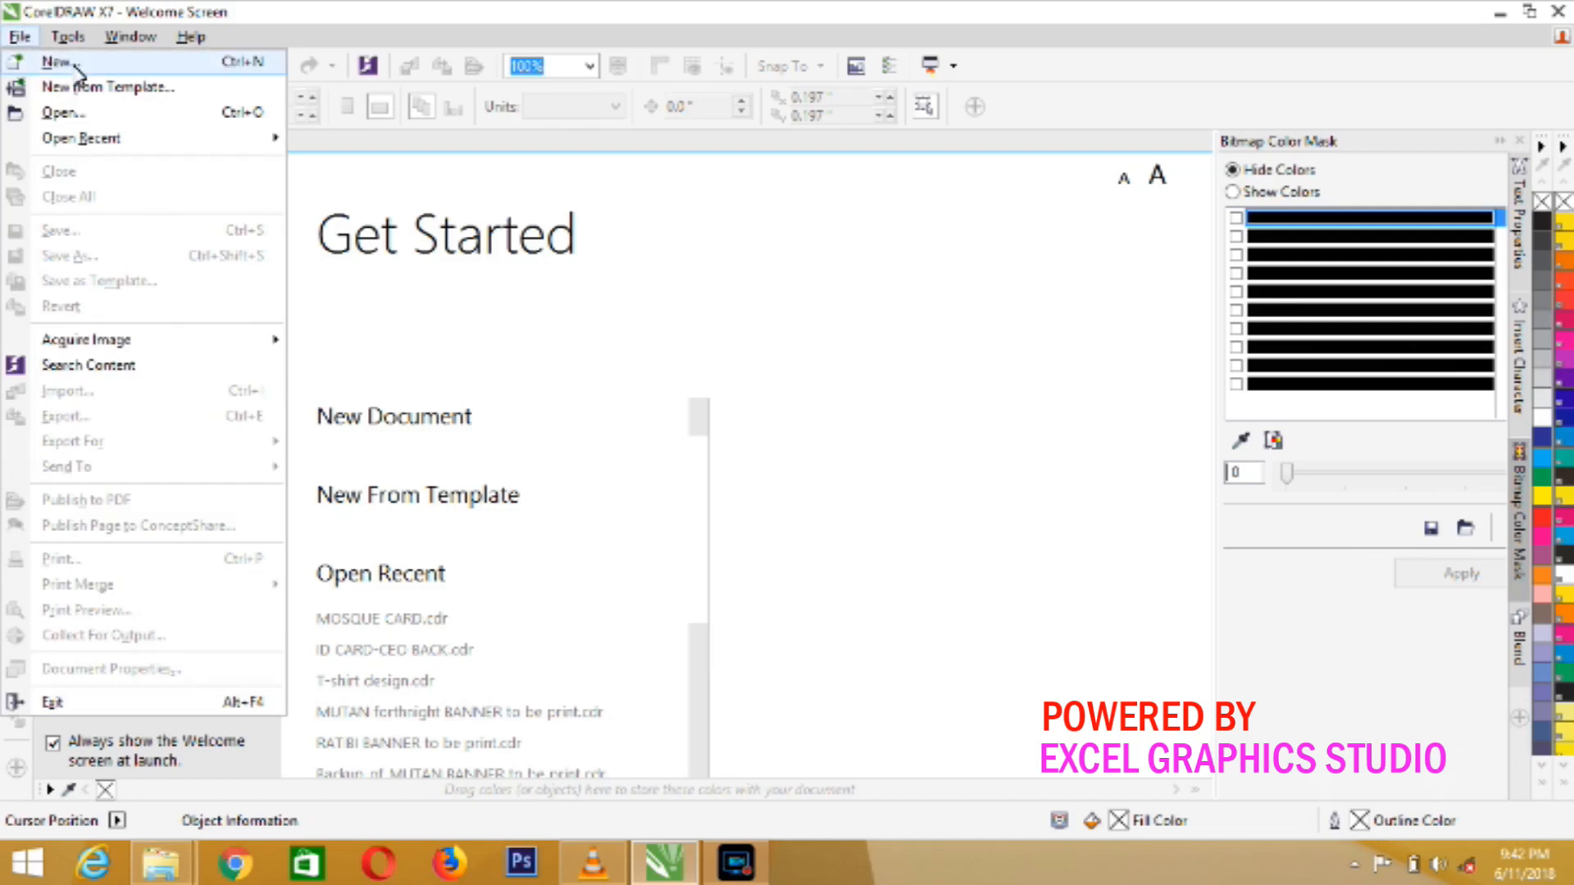
{"action": "left_click", "coordinate": [56, 61]}
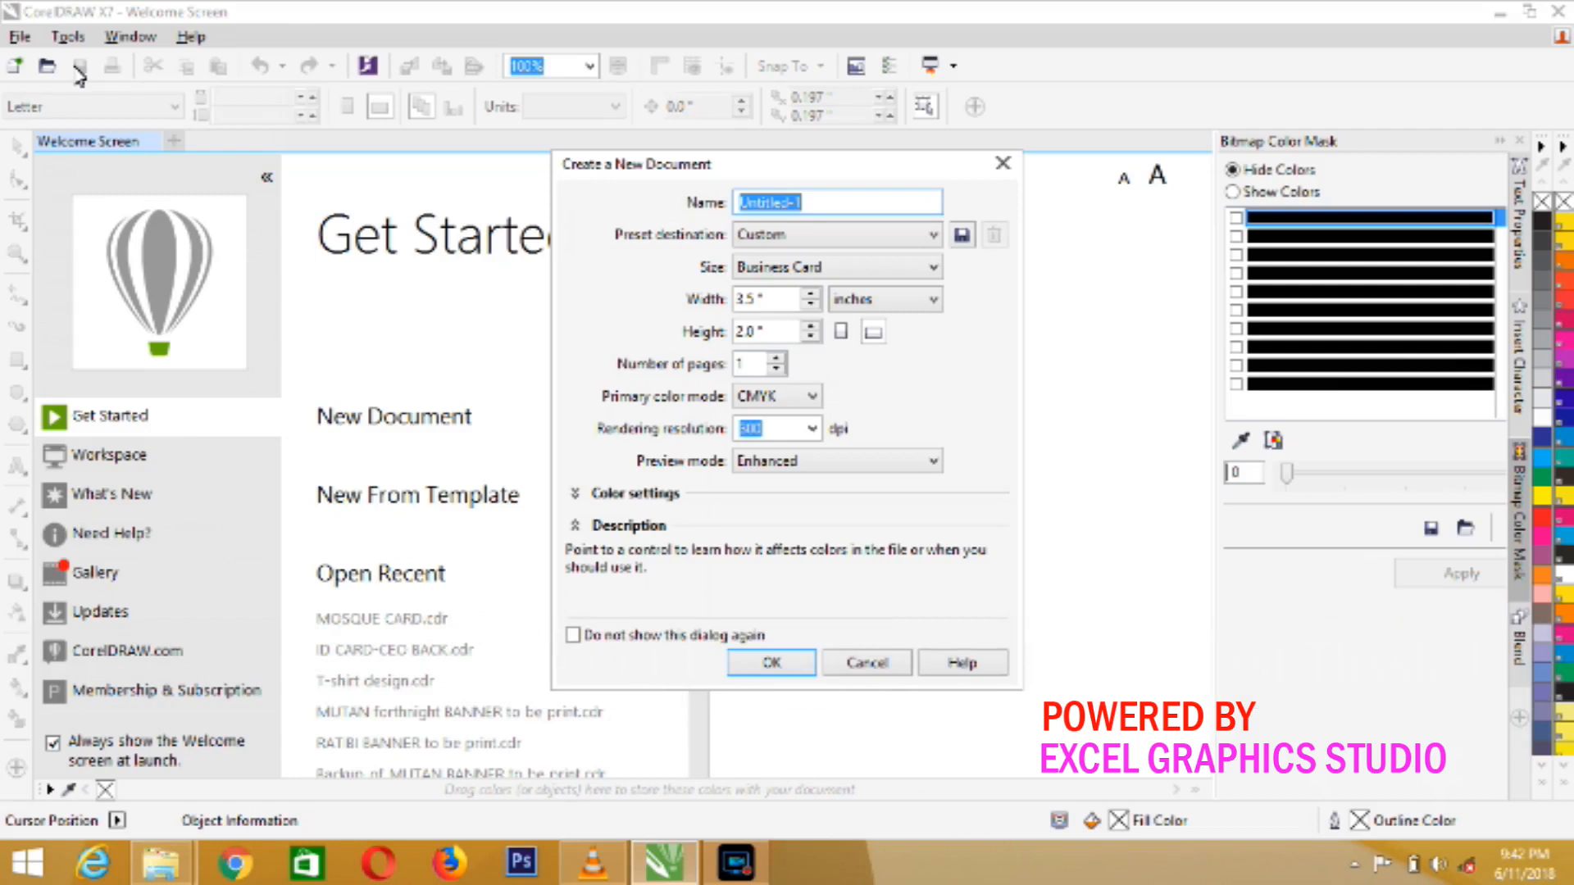
Name the new document LETTERHEAD DESIGN.
{"action": "type", "text": "LETTER"}
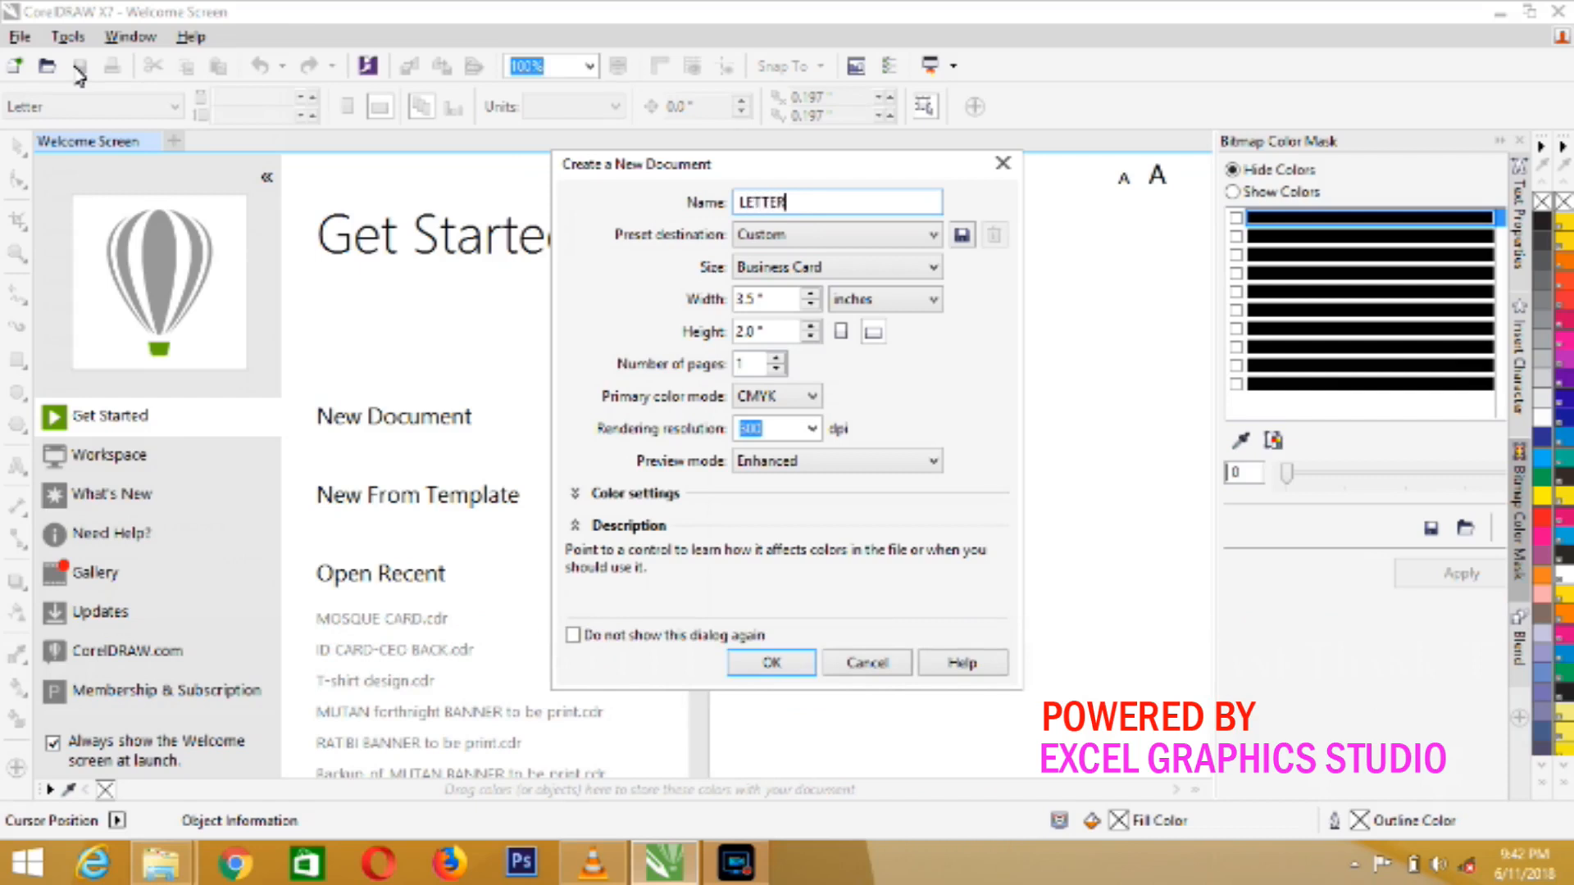
{"action": "type", "text": "HEAD"}
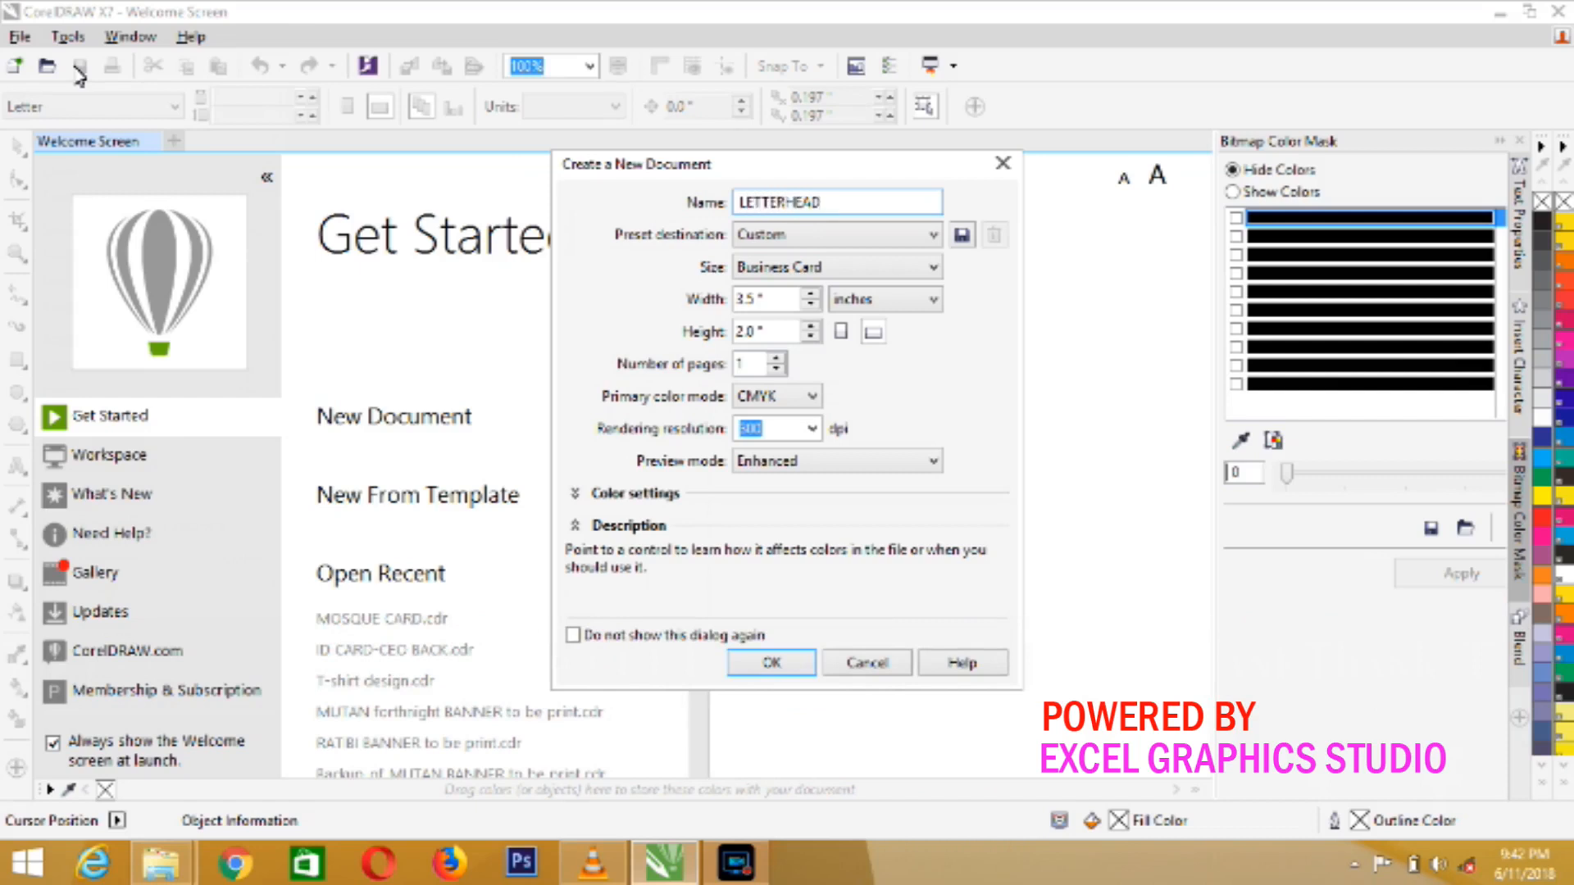
{"action": "type", "text": "DES"}
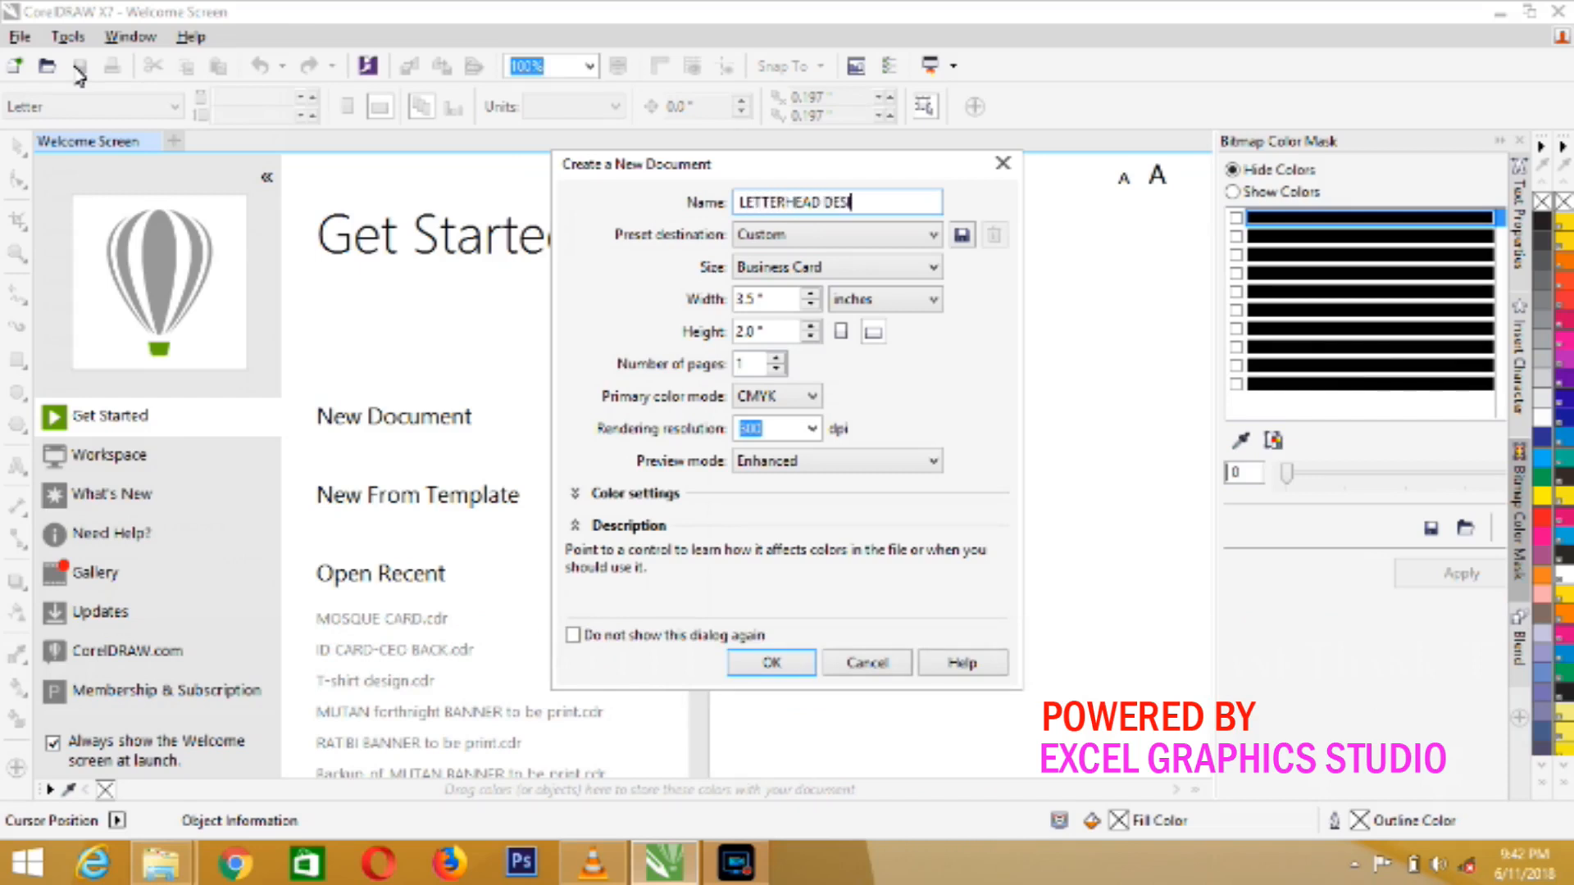
{"action": "type", "text": "IGN"}
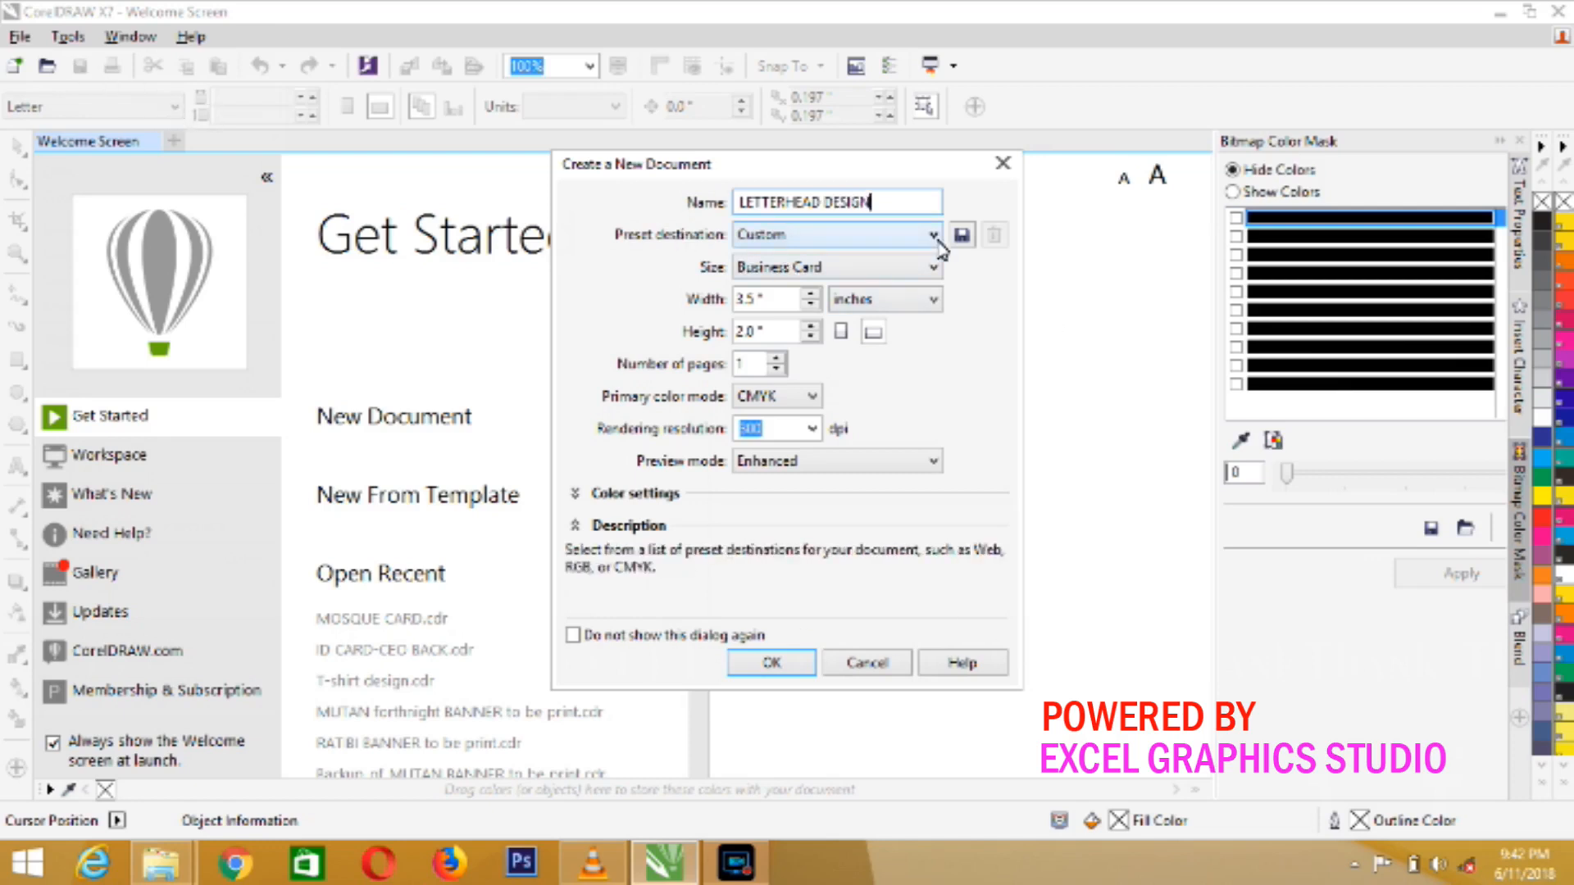
Browse the page size presets toward A4 (210 × 297 mm), leaving the preset destination unchanged.
{"action": "left_click", "coordinate": [936, 235]}
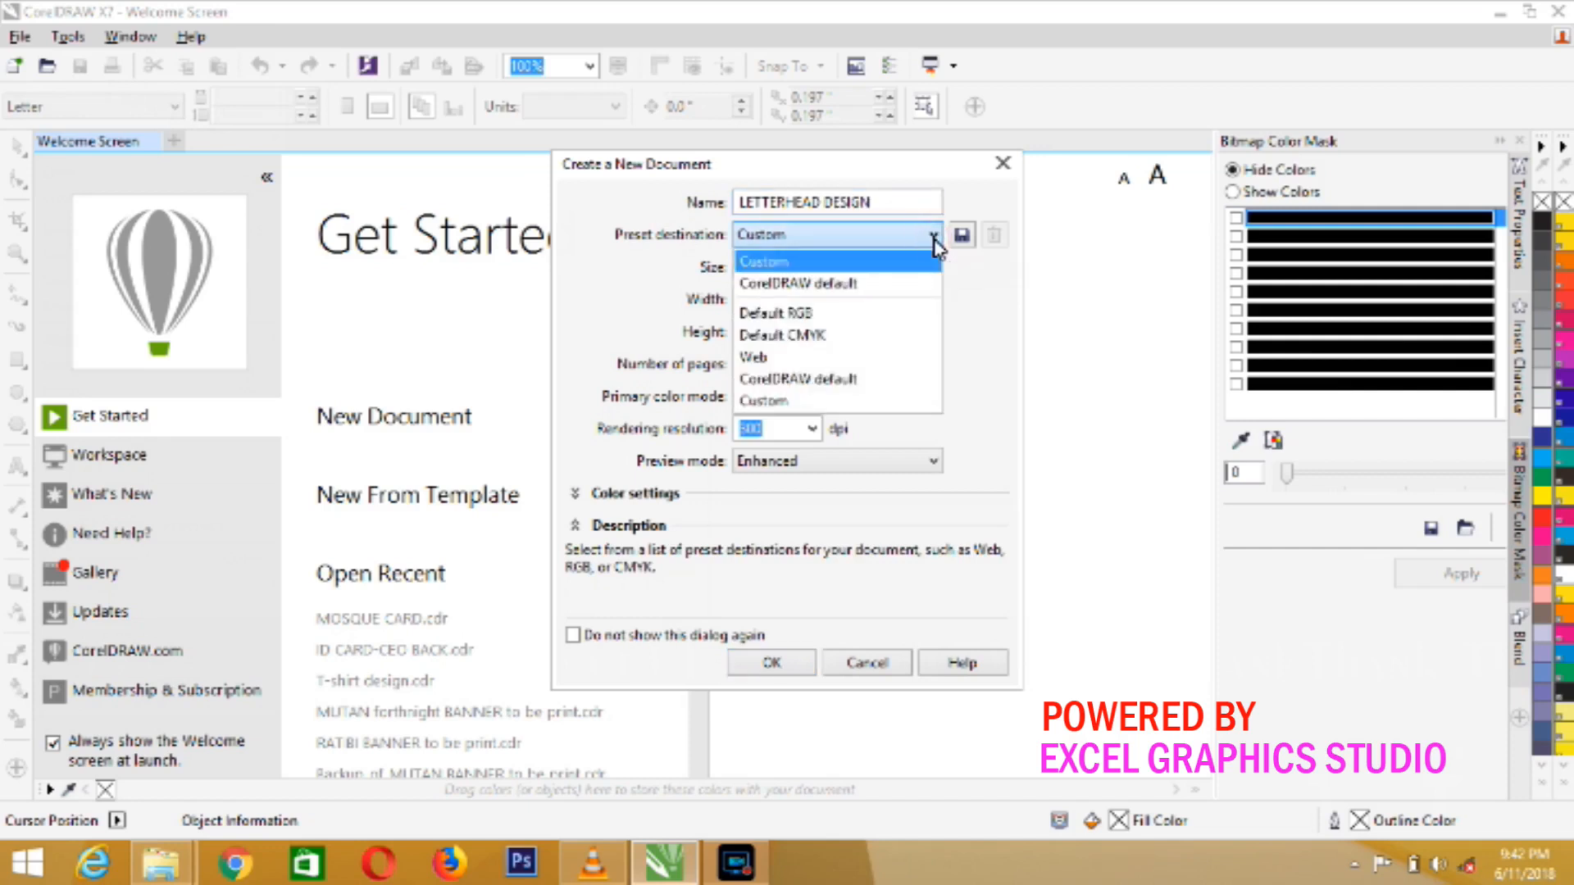
{"action": "left_click", "coordinate": [933, 268]}
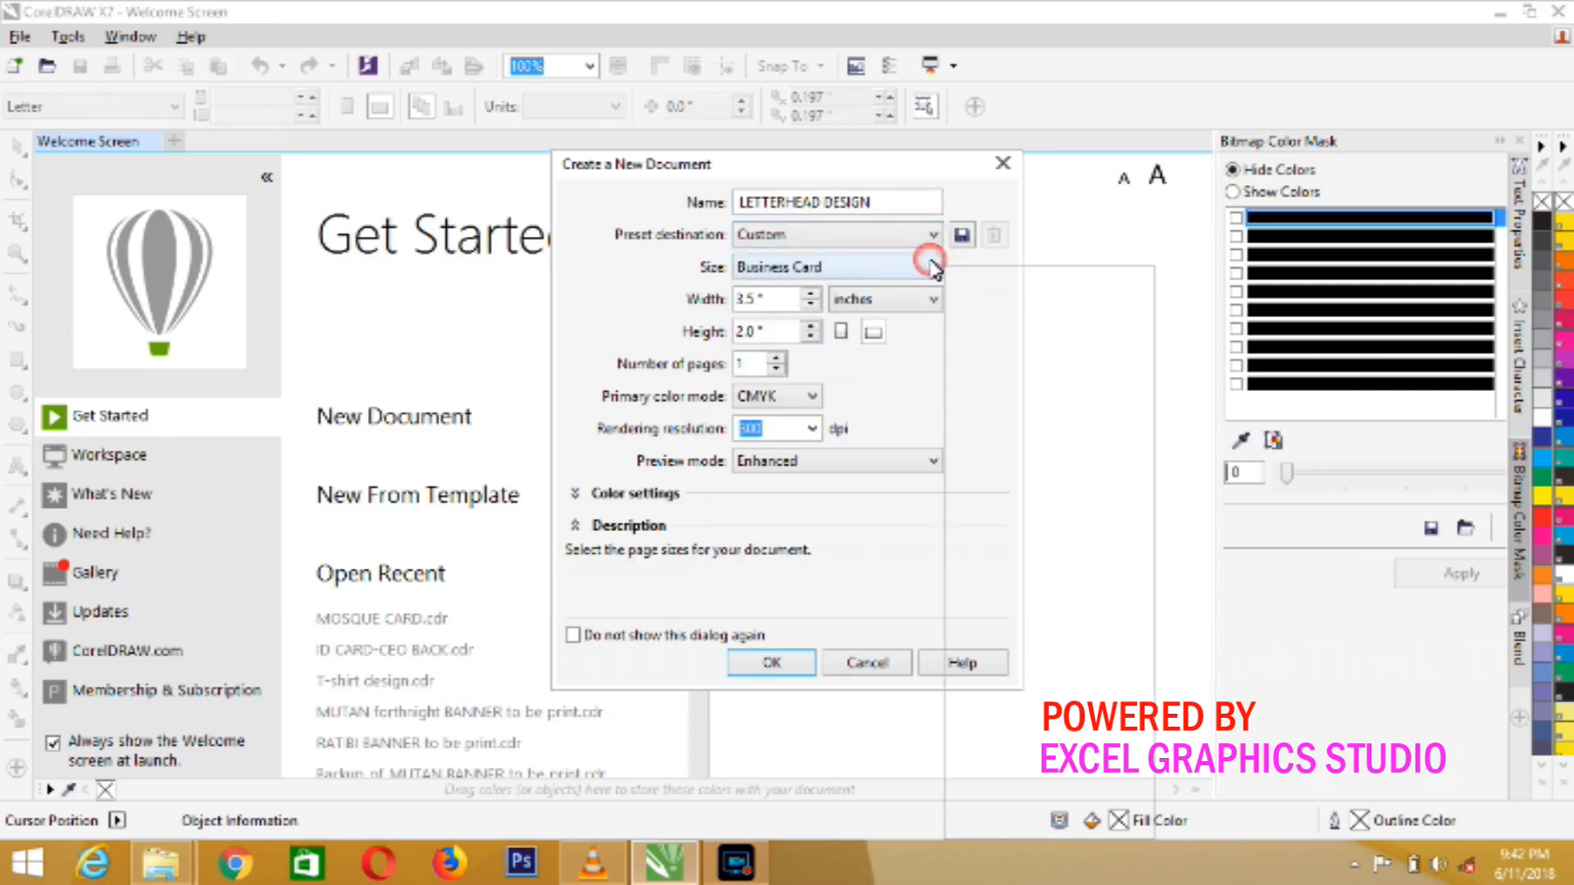
{"action": "left_click", "coordinate": [931, 268]}
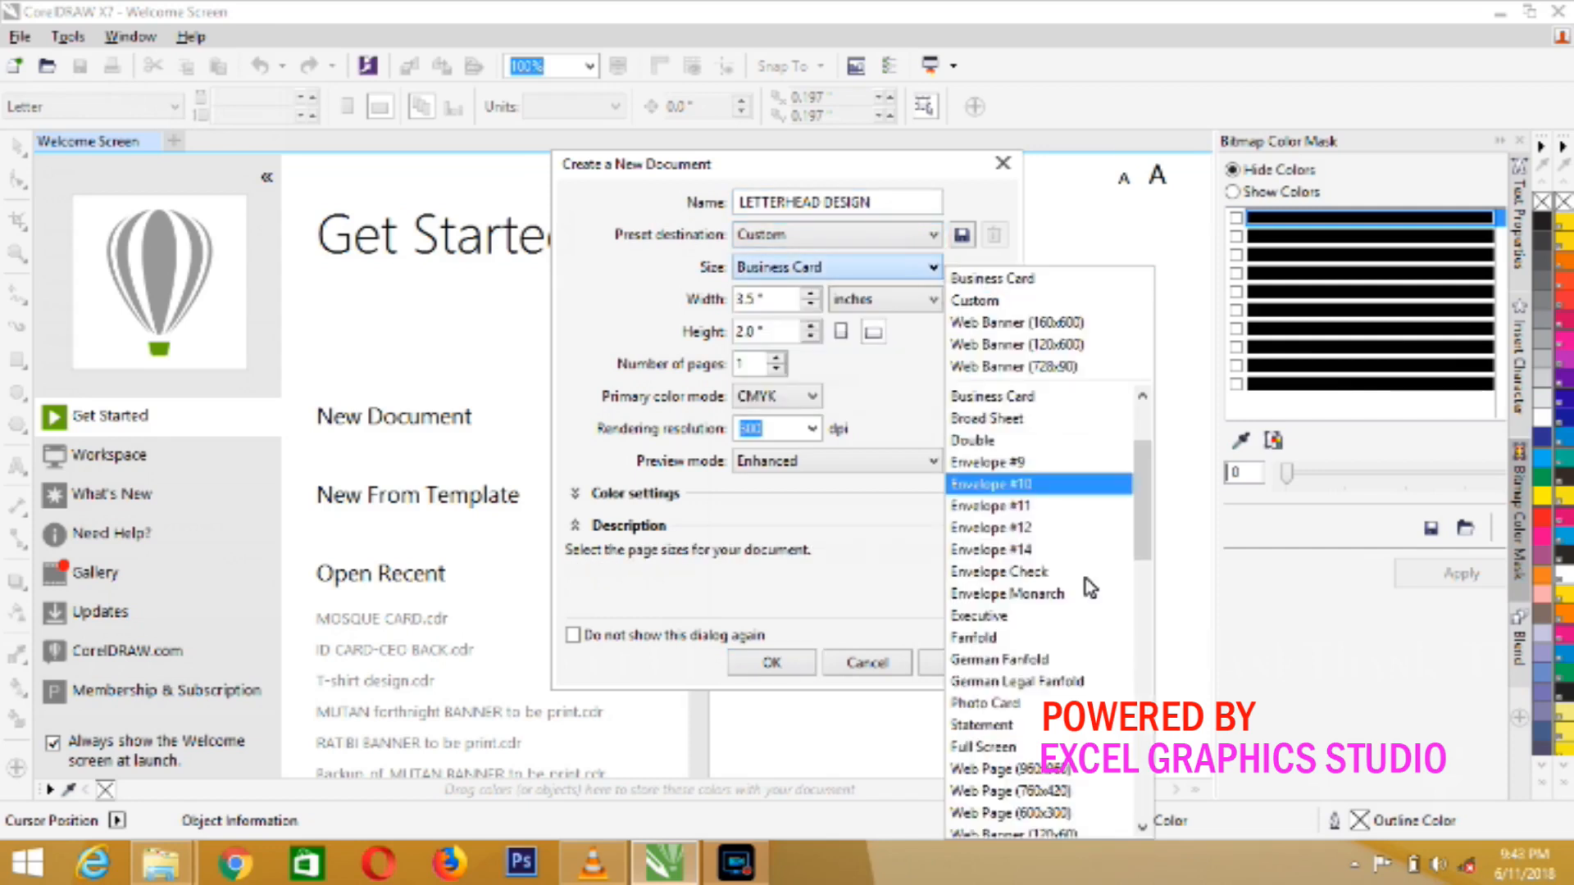
{"action": "scroll", "scroll_direction": "down", "scroll_amount": 3}
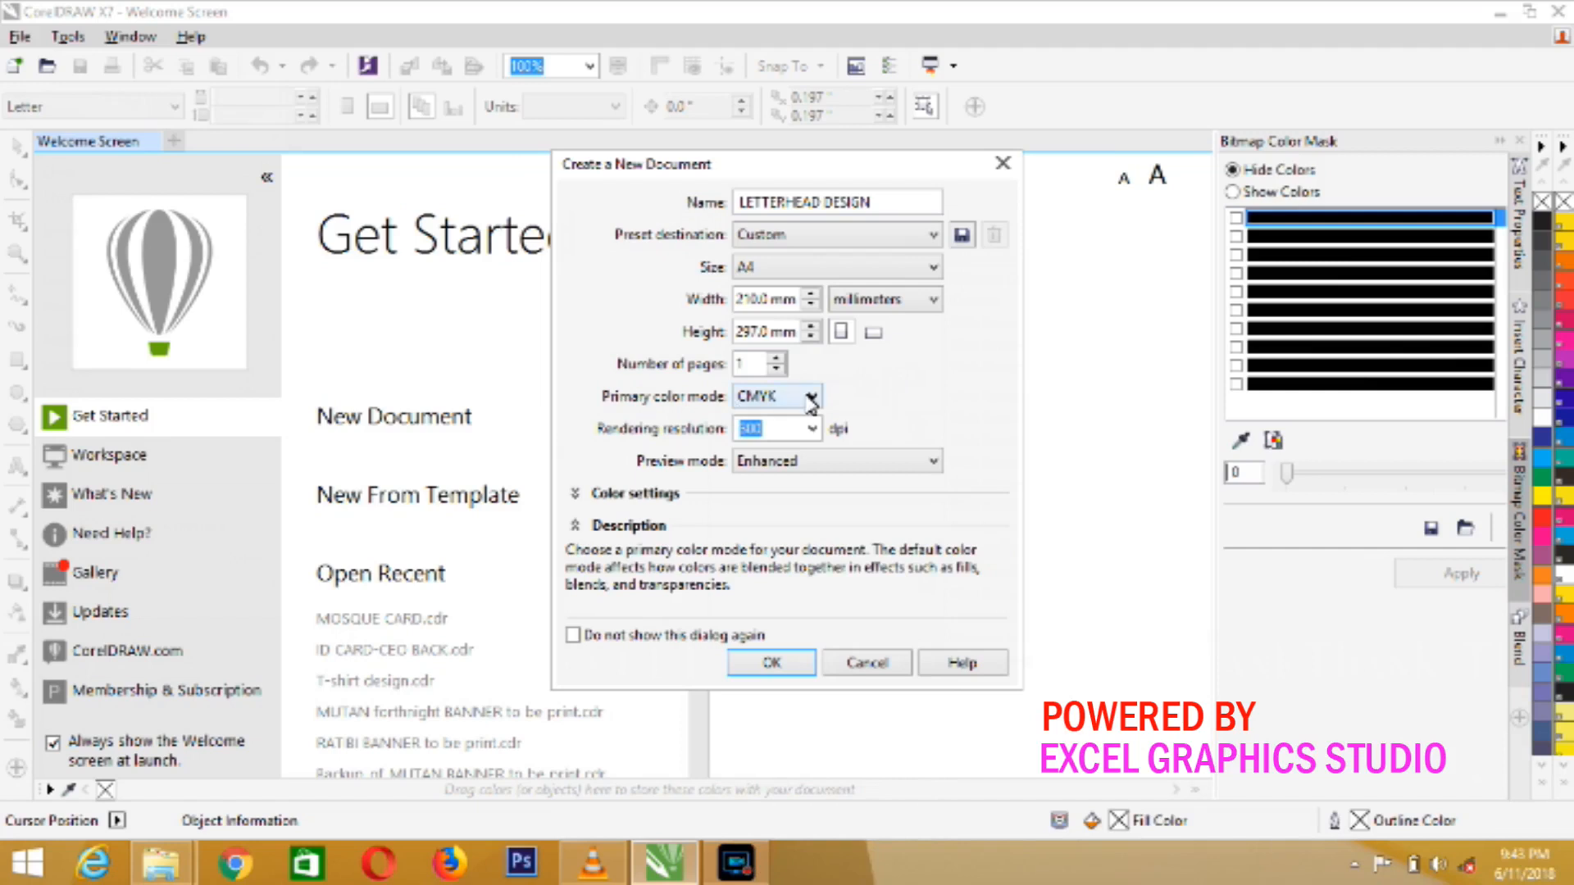
{"action": "left_click", "coordinate": [814, 395]}
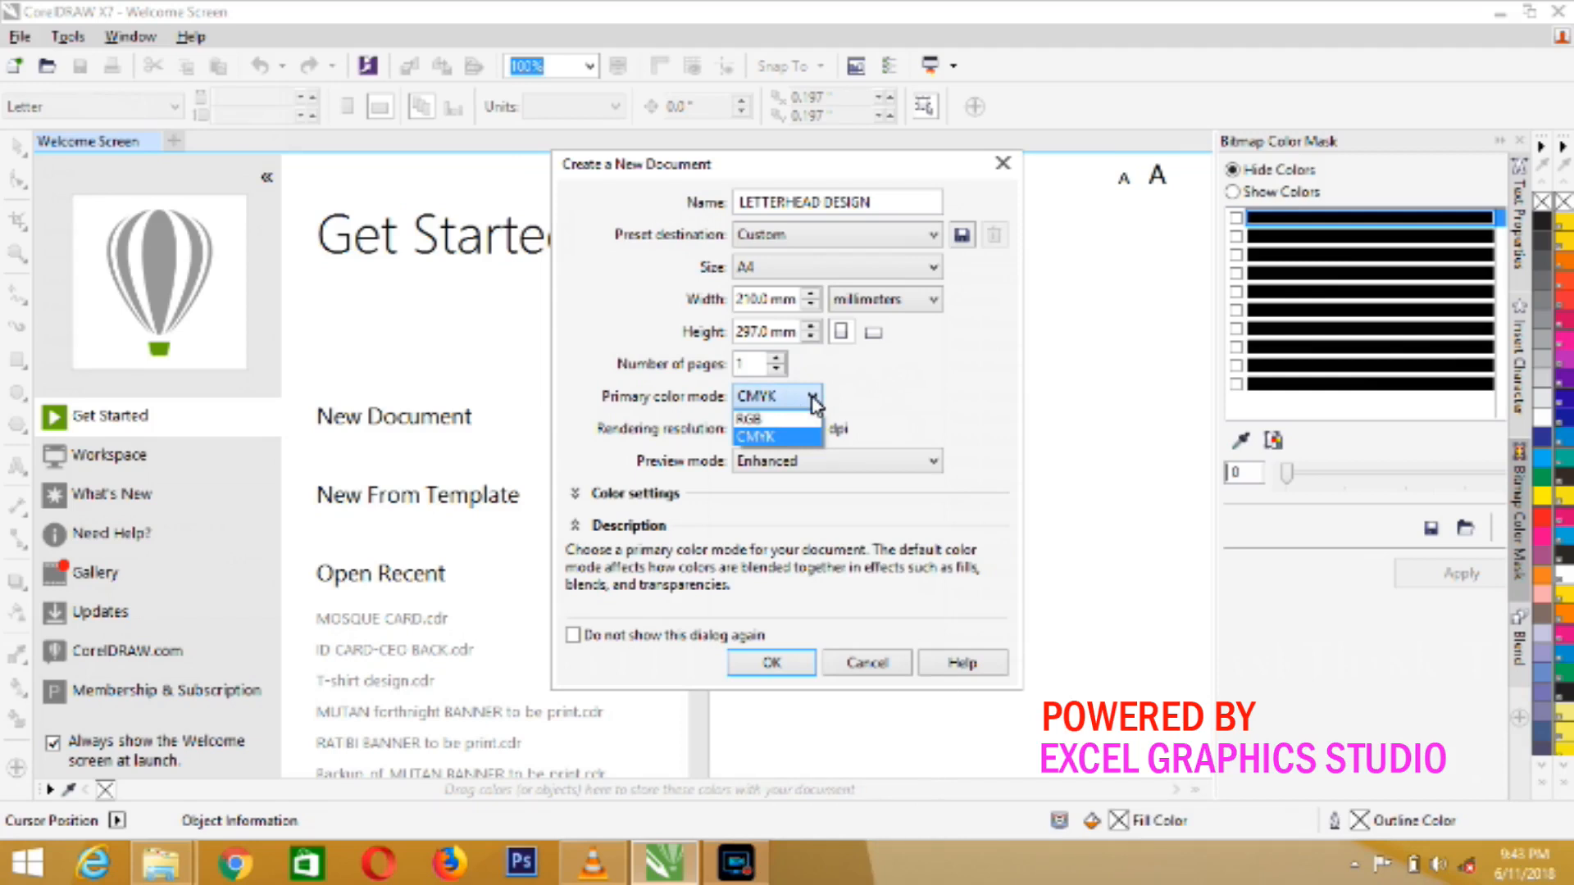
{"action": "left_click", "coordinate": [762, 415]}
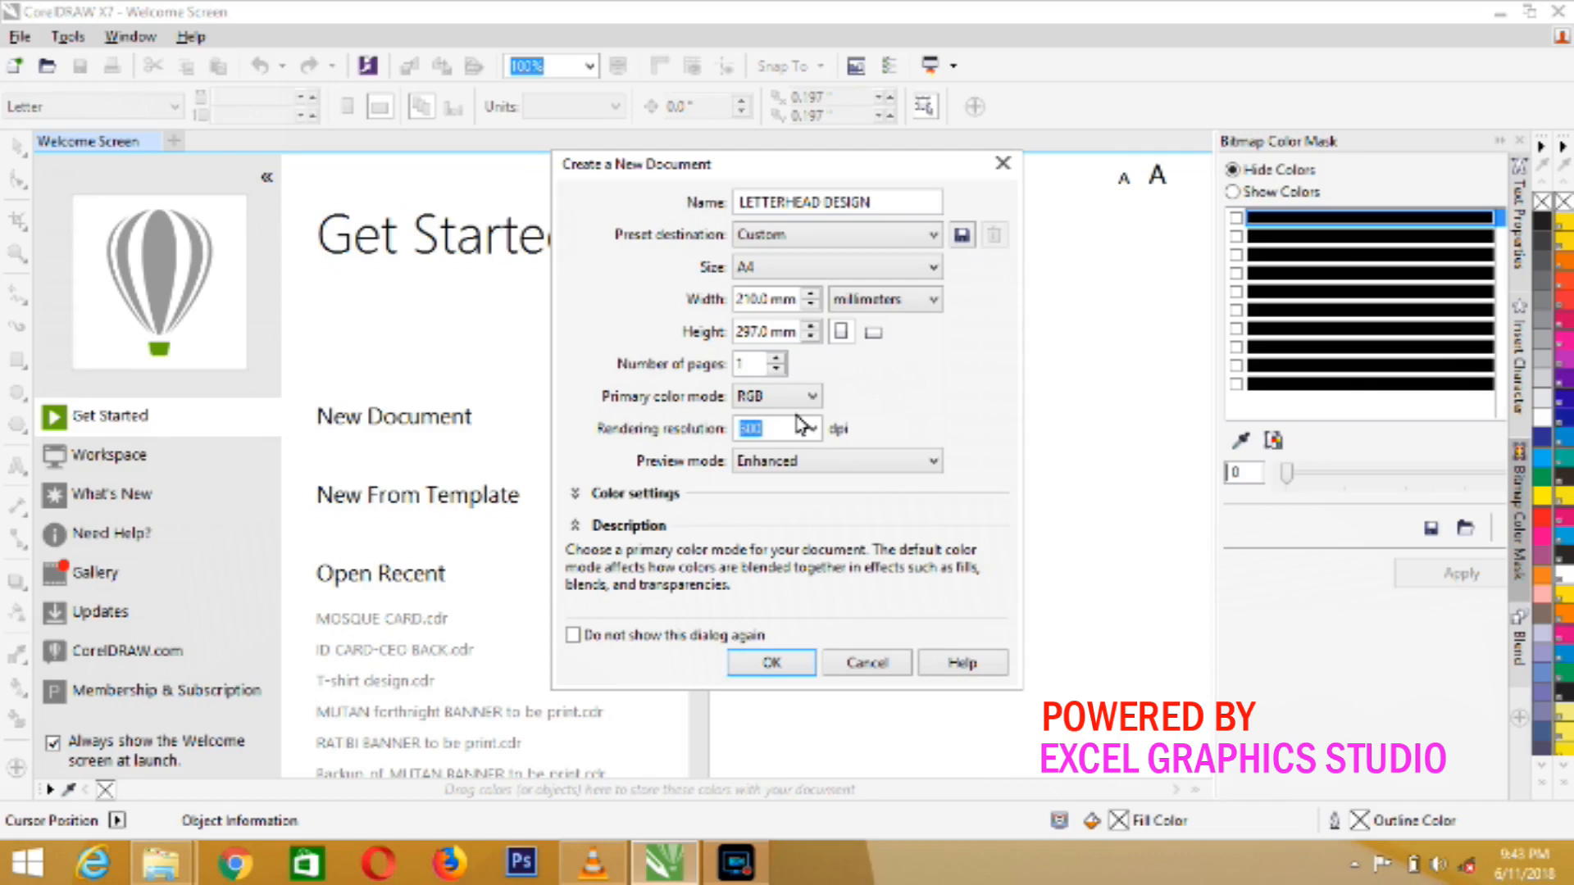
{"action": "left_click", "coordinate": [815, 395]}
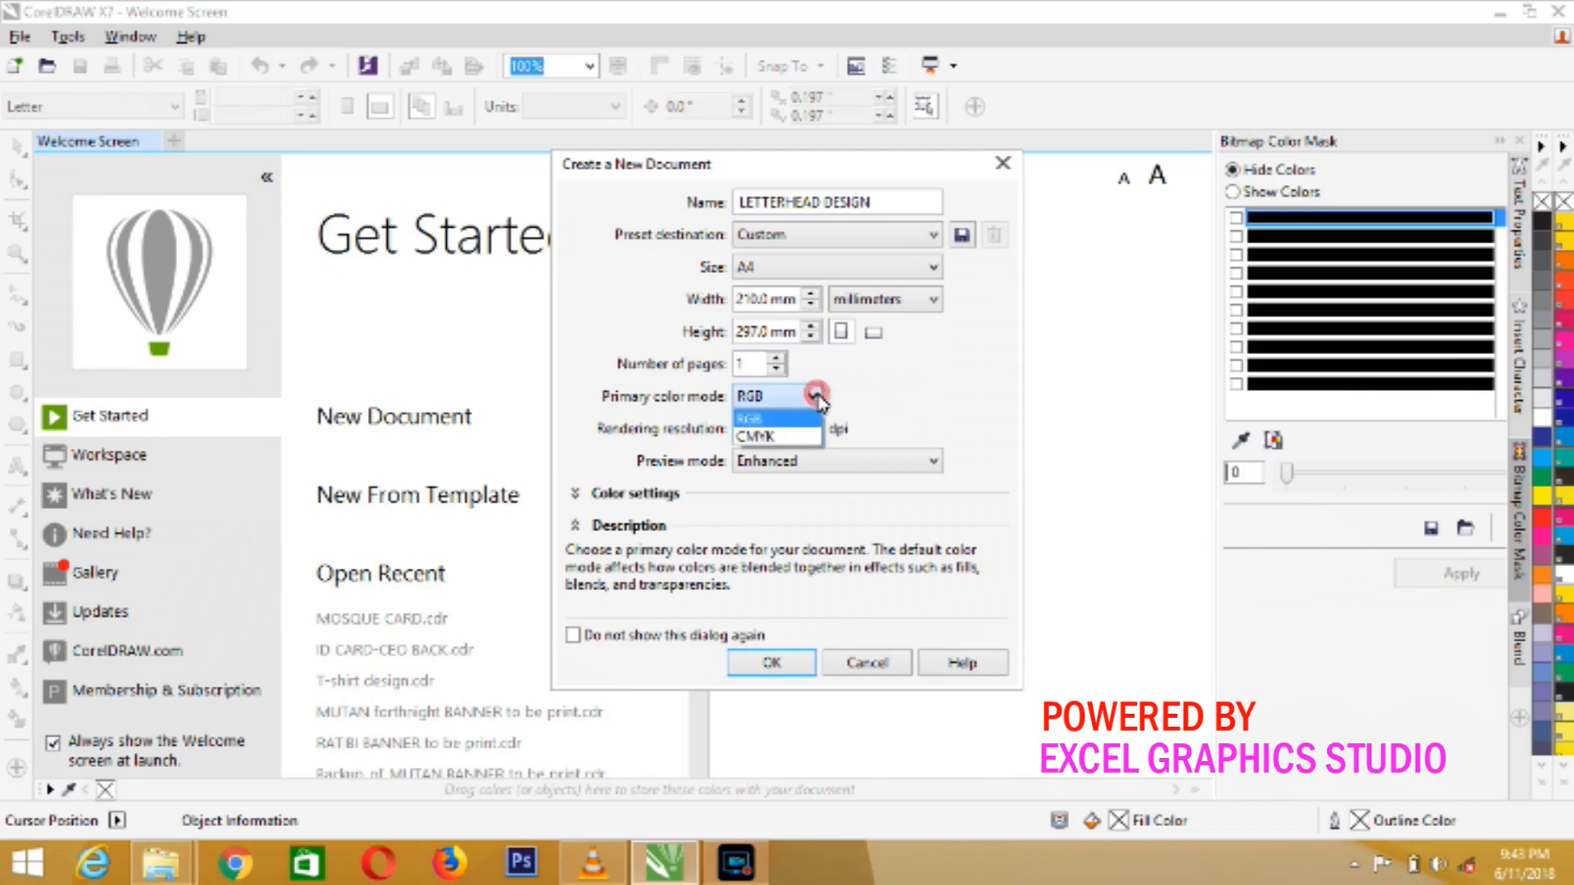
{"action": "left_click", "coordinate": [777, 434]}
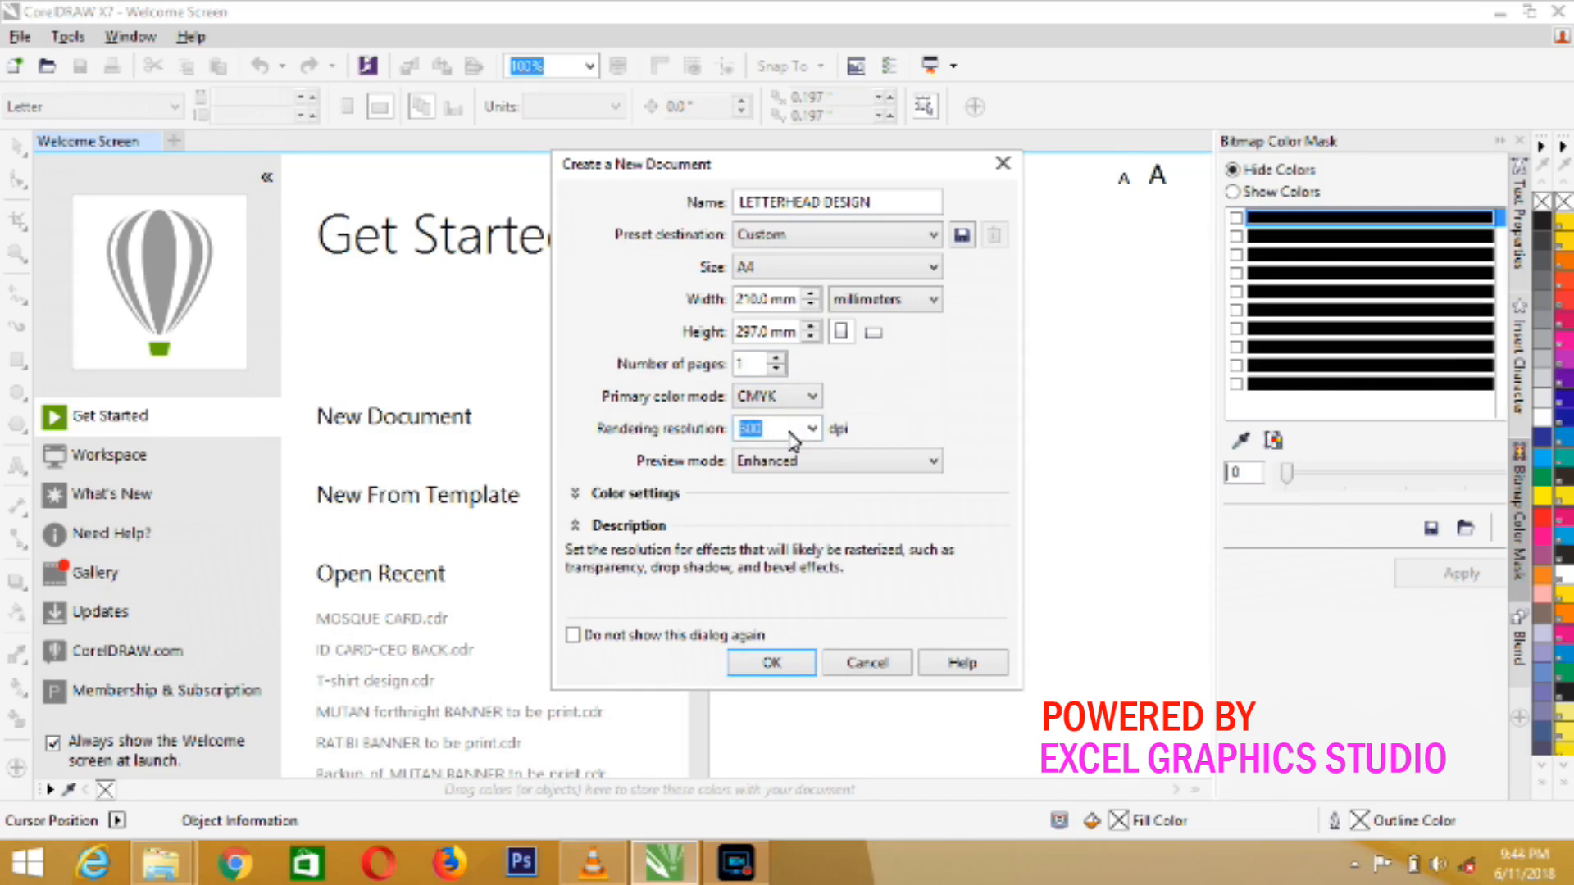
{"action": "mouse_move", "coordinate": [772, 428]}
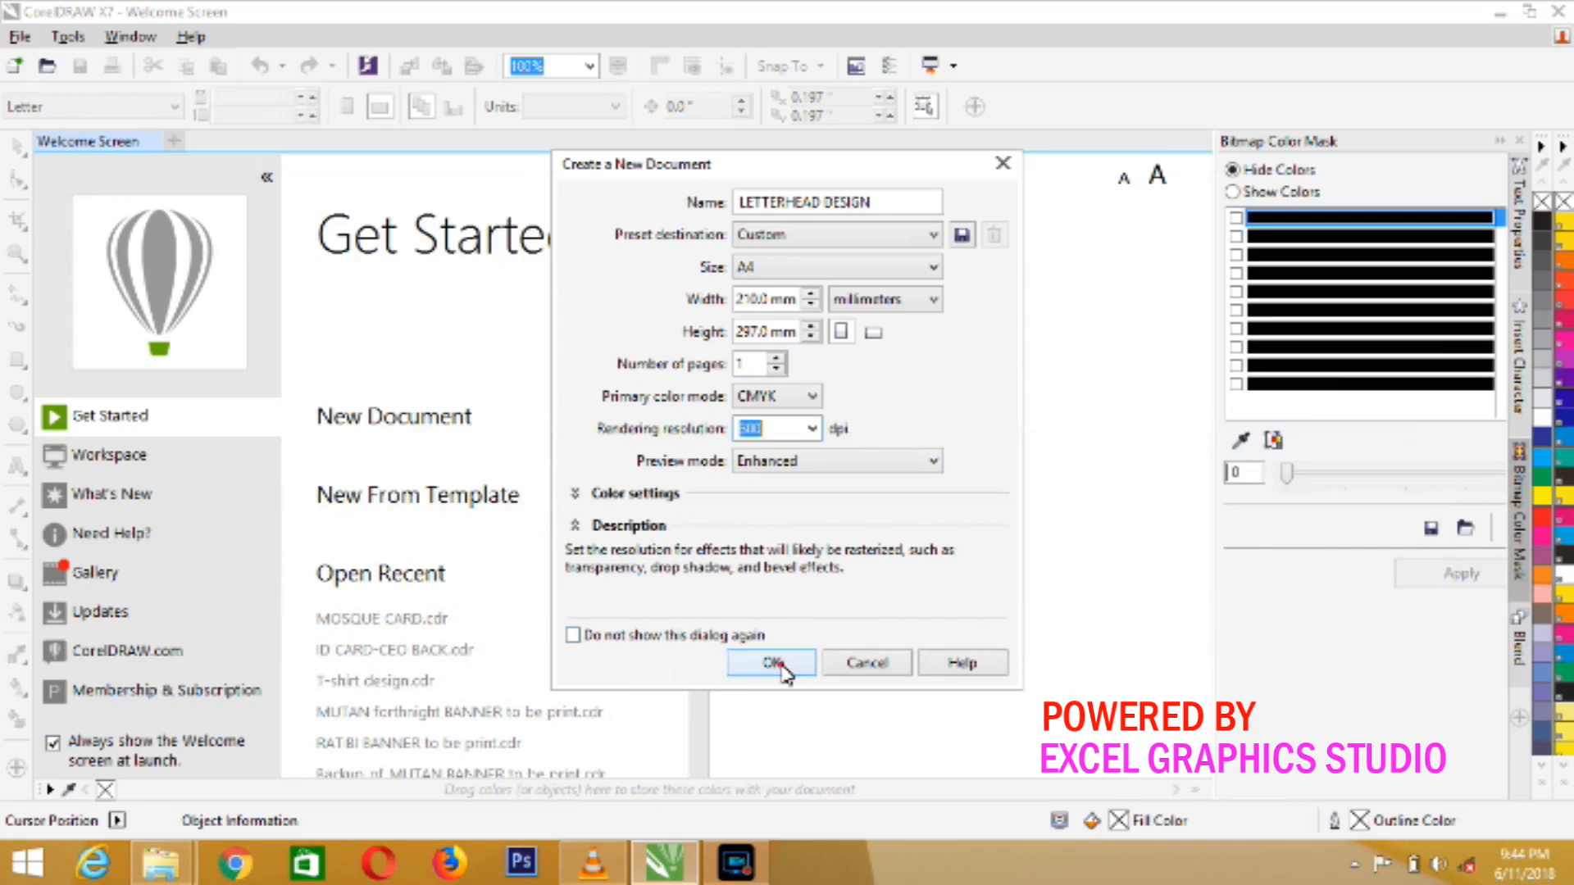
{"action": "left_click", "coordinate": [769, 663]}
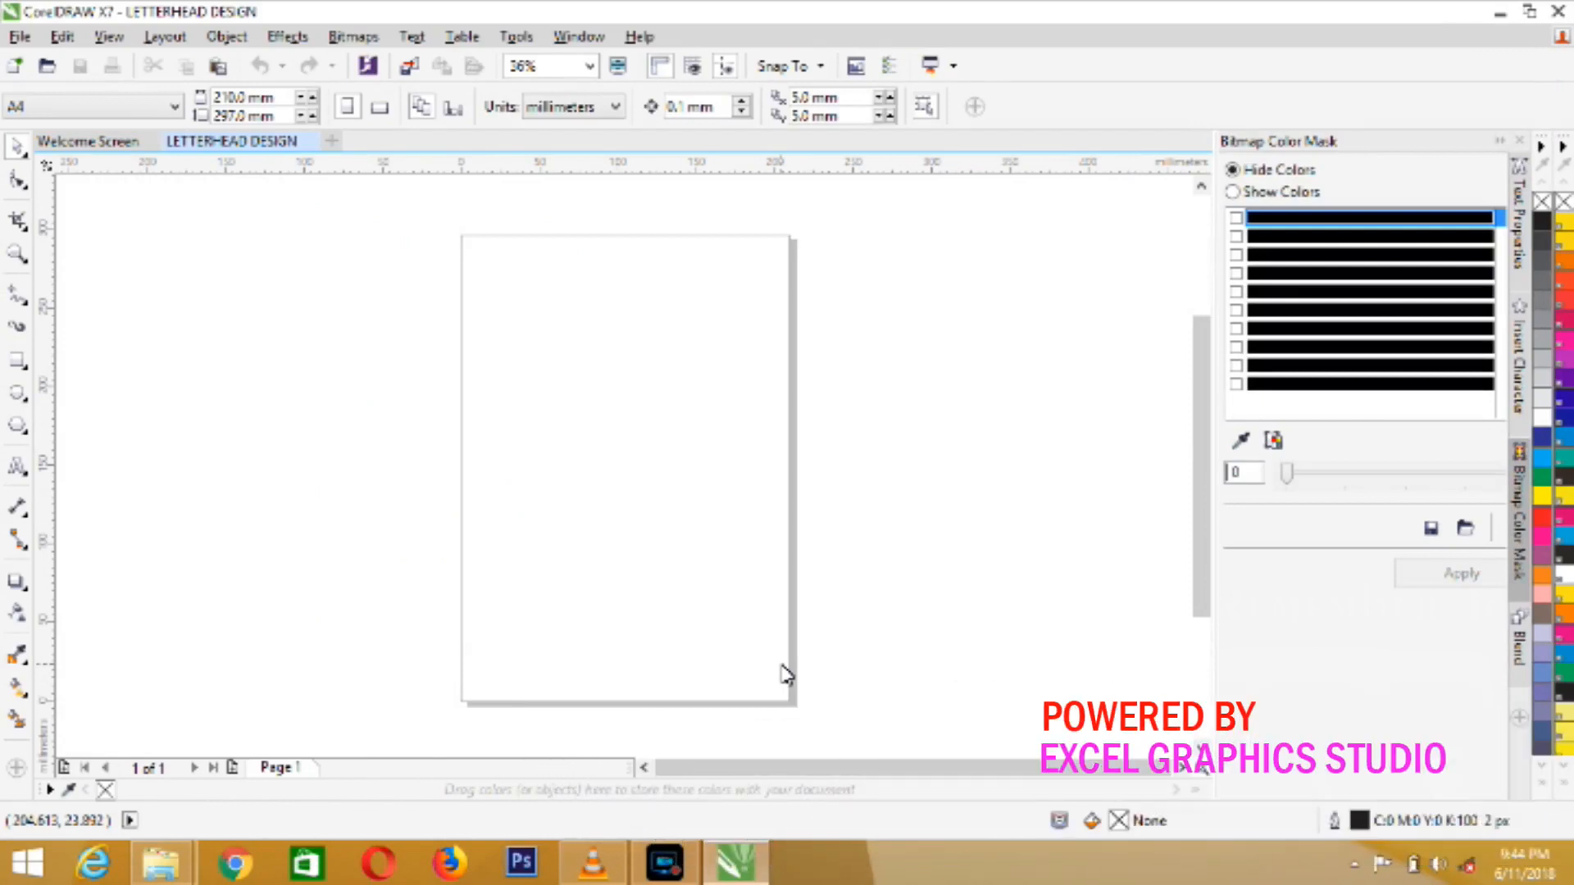
{"action": "mouse_move", "coordinate": [464, 654]}
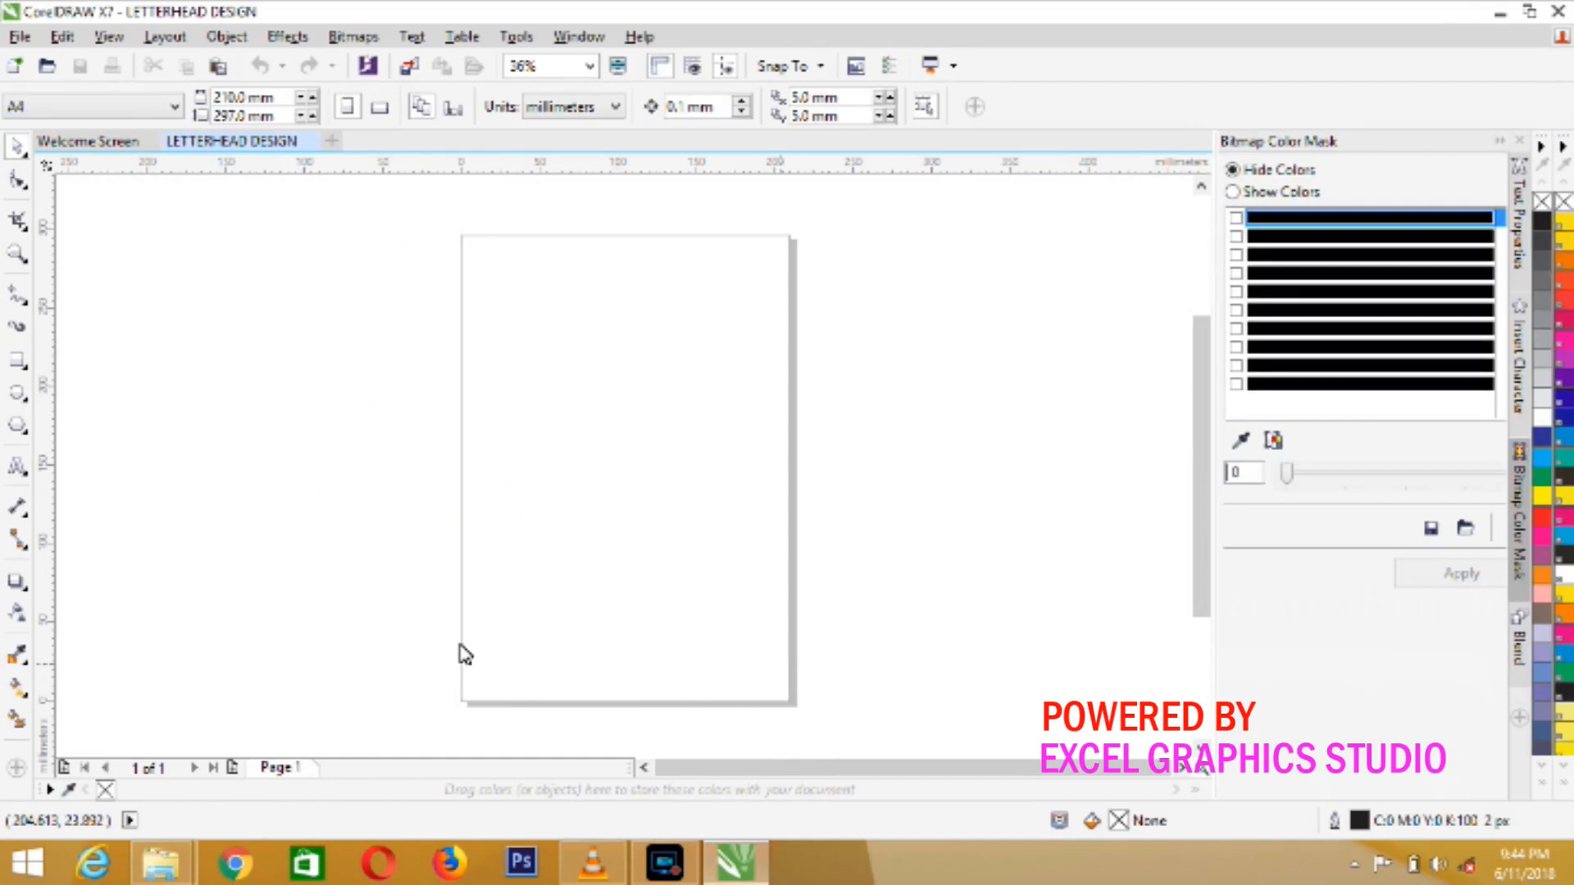
{"action": "left_click", "coordinate": [236, 141]}
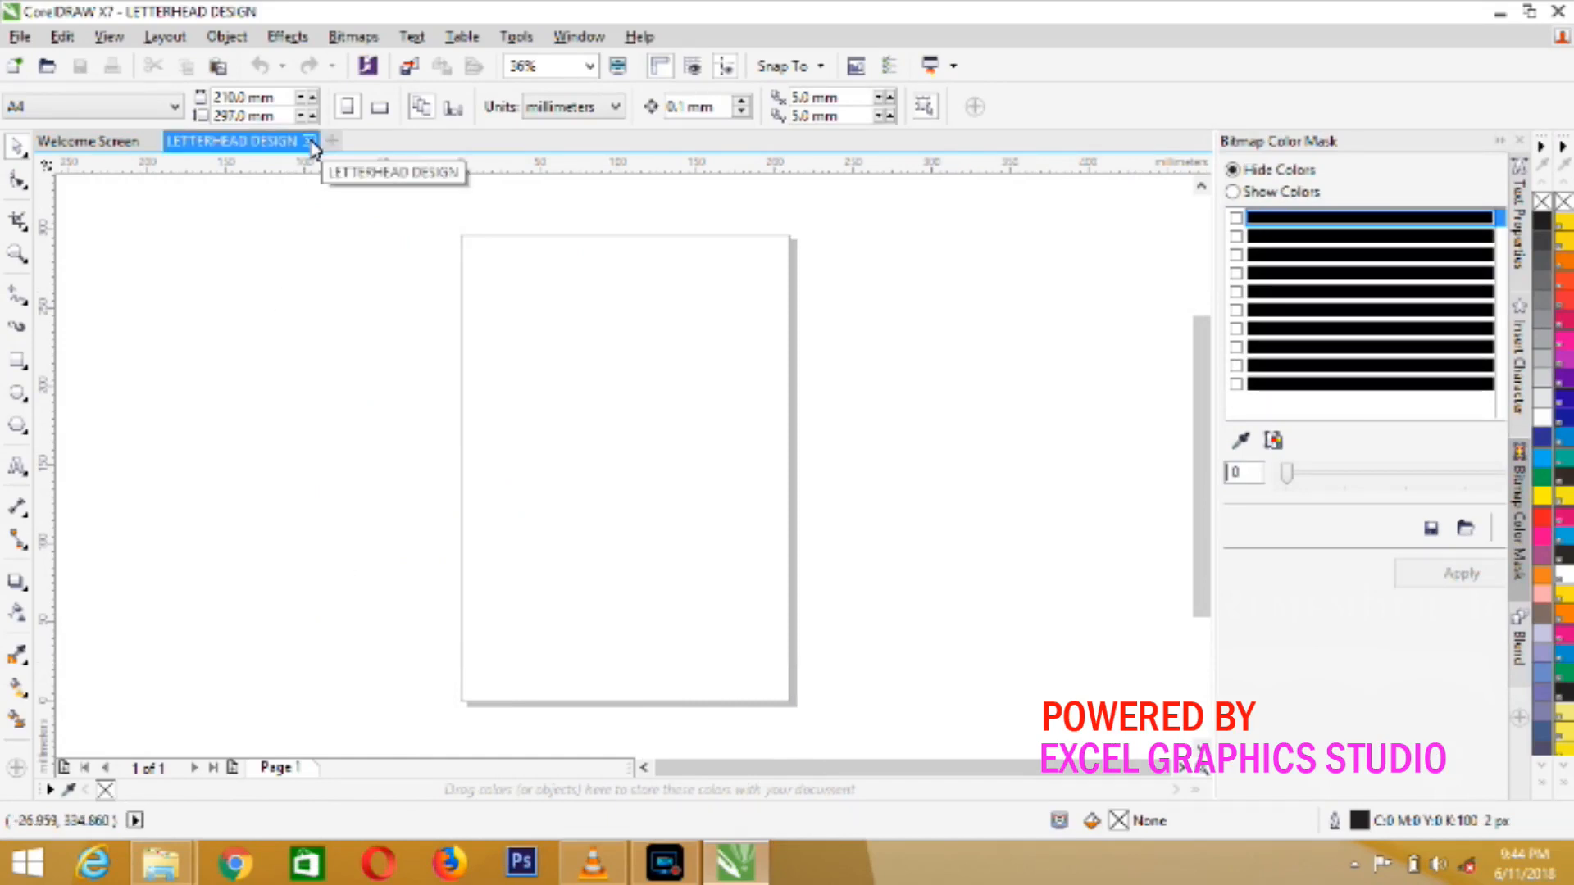
{"action": "left_click", "coordinate": [89, 141]}
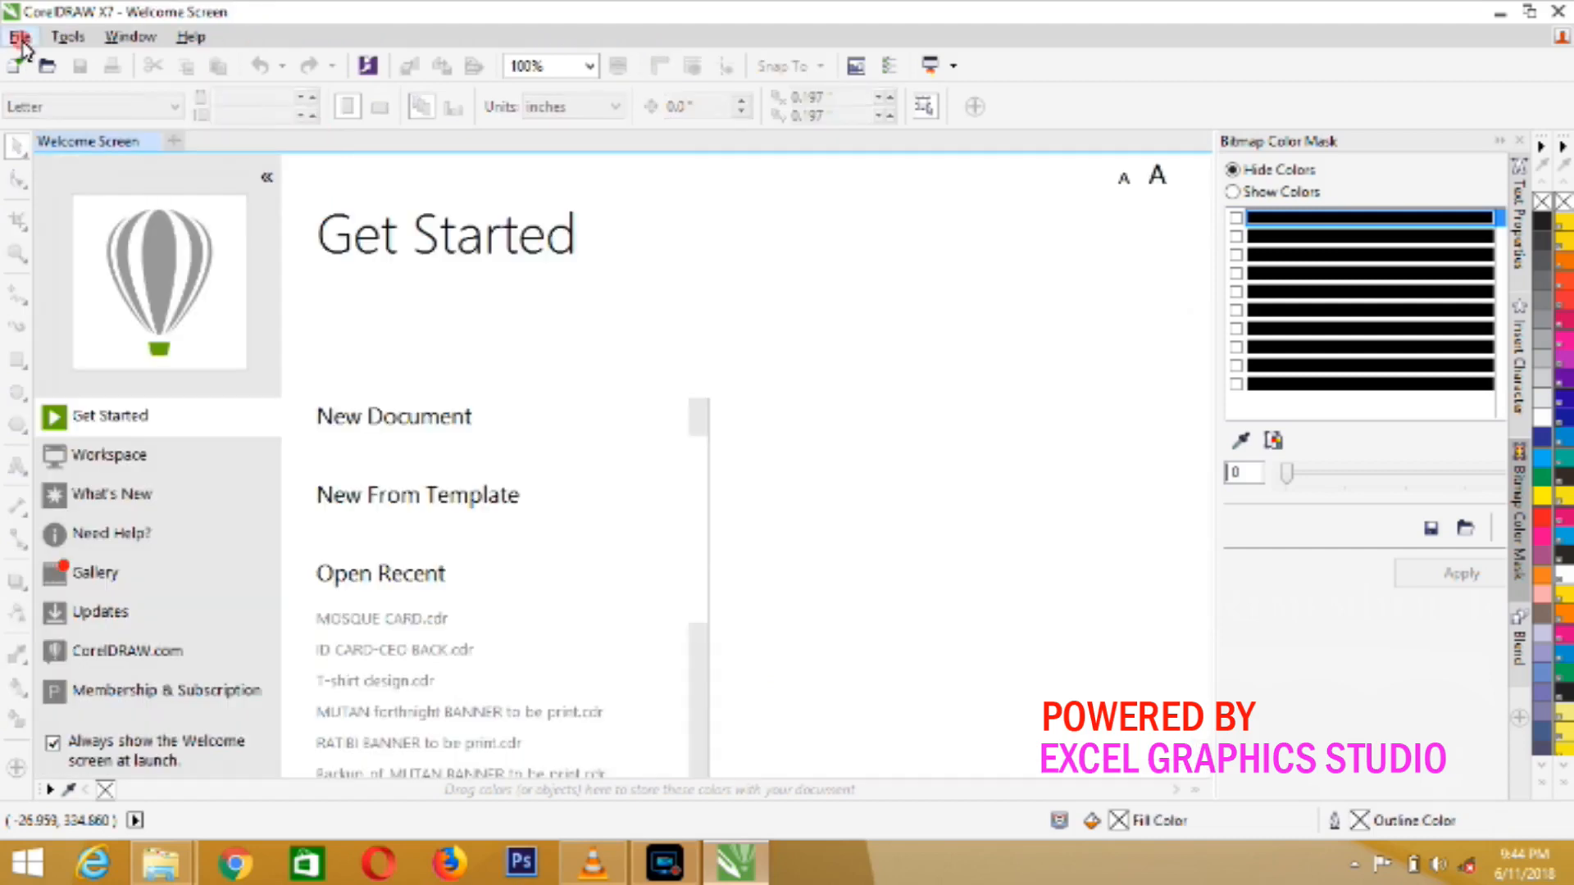
Start another new document named WEB BANNER with the 160 × 600 px Web Banner page size.
{"action": "left_click", "coordinate": [19, 36]}
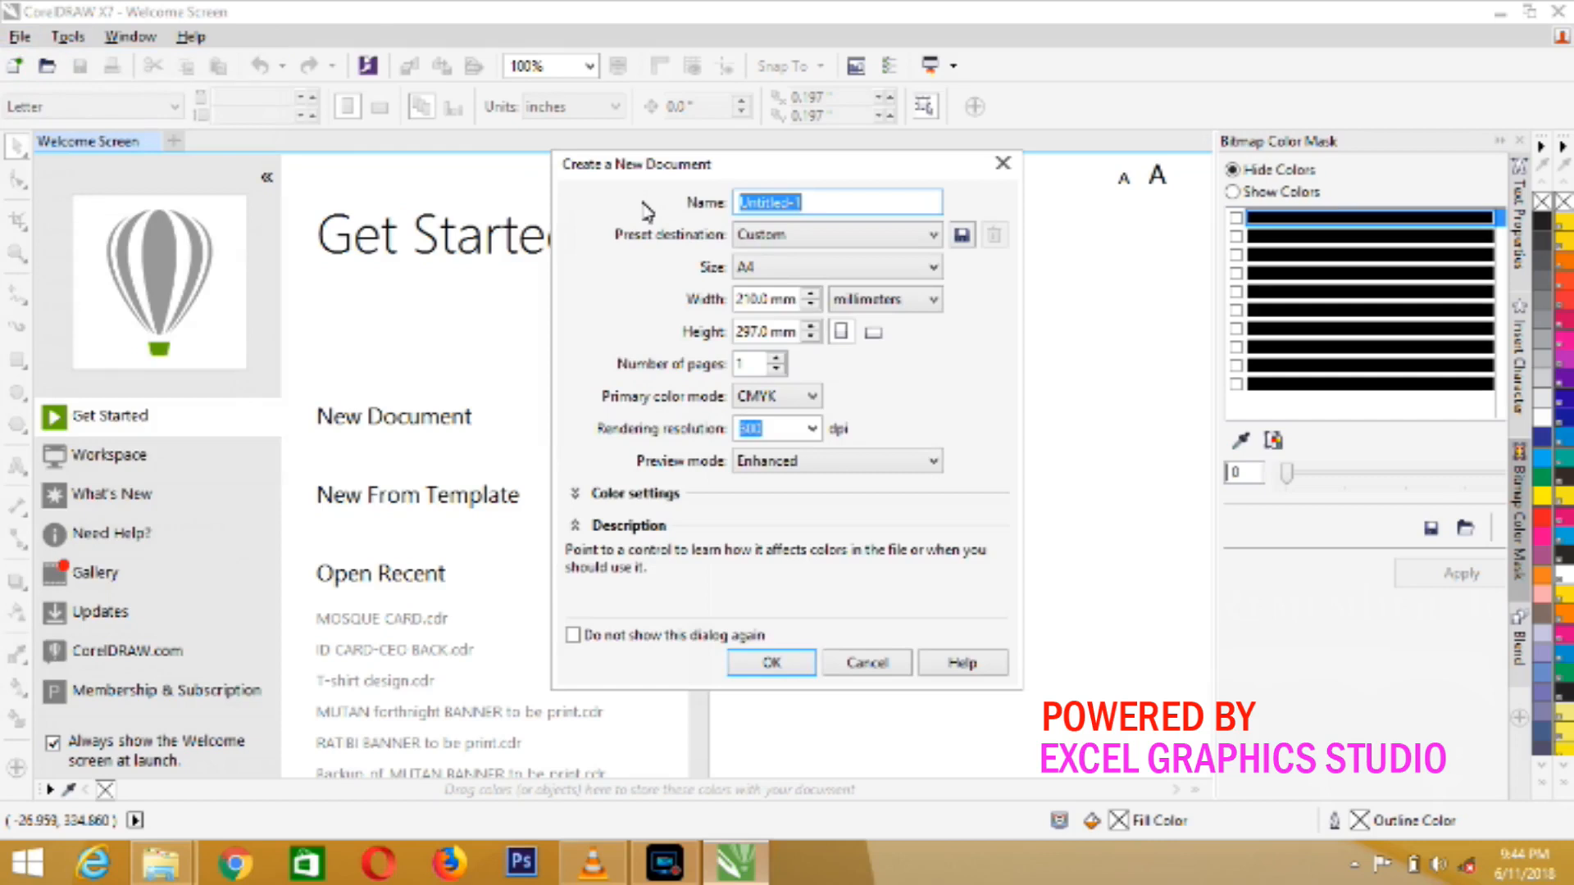
{"action": "type", "text": "WEB B"}
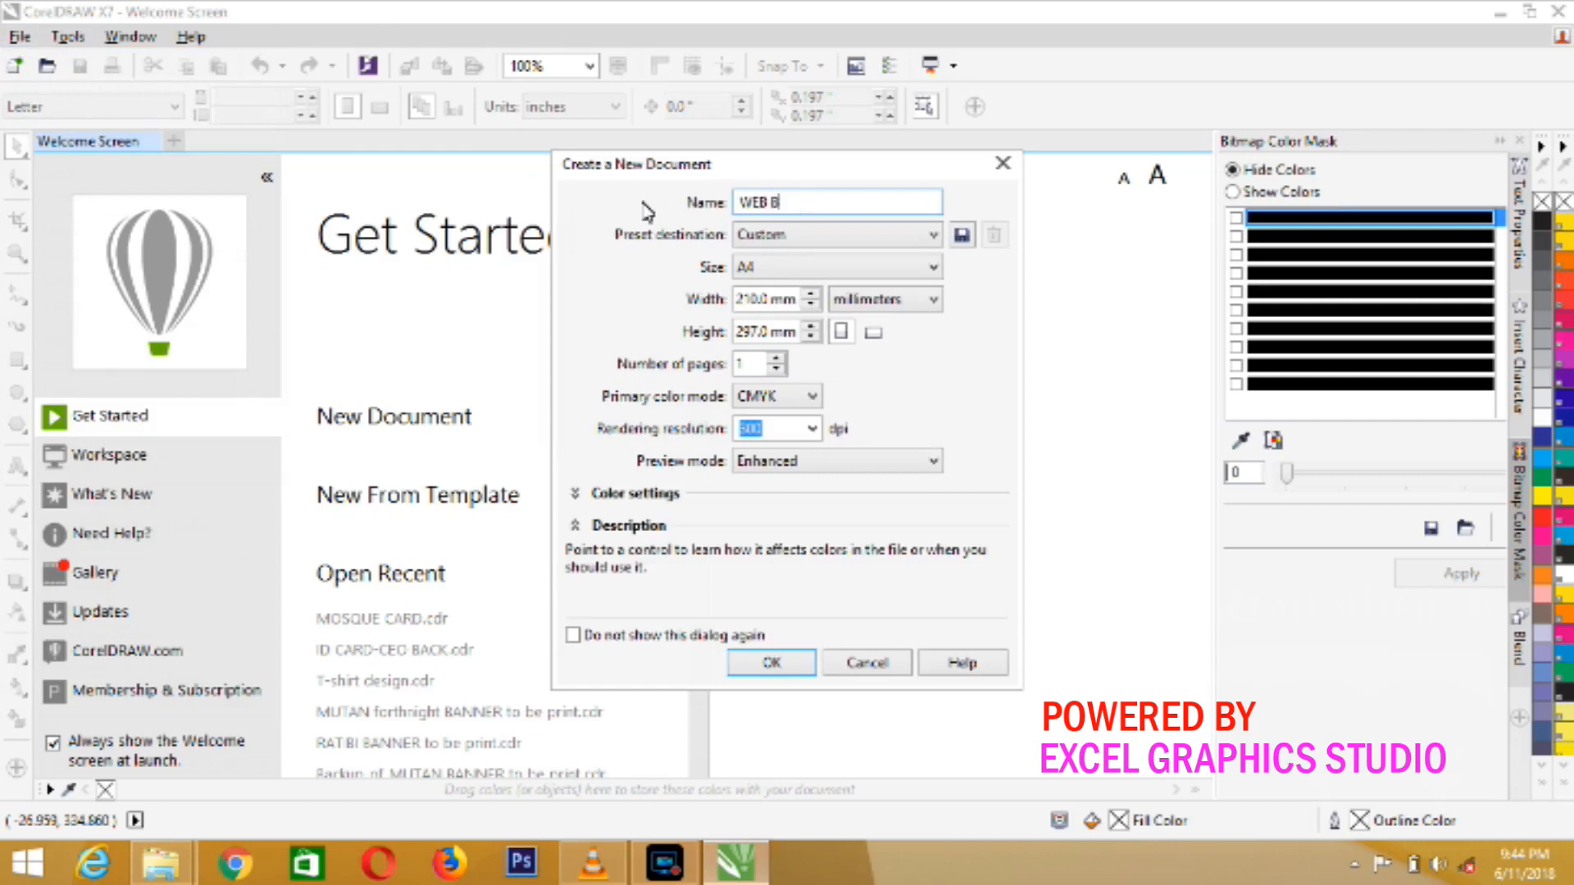
{"action": "type", "text": "ANNER"}
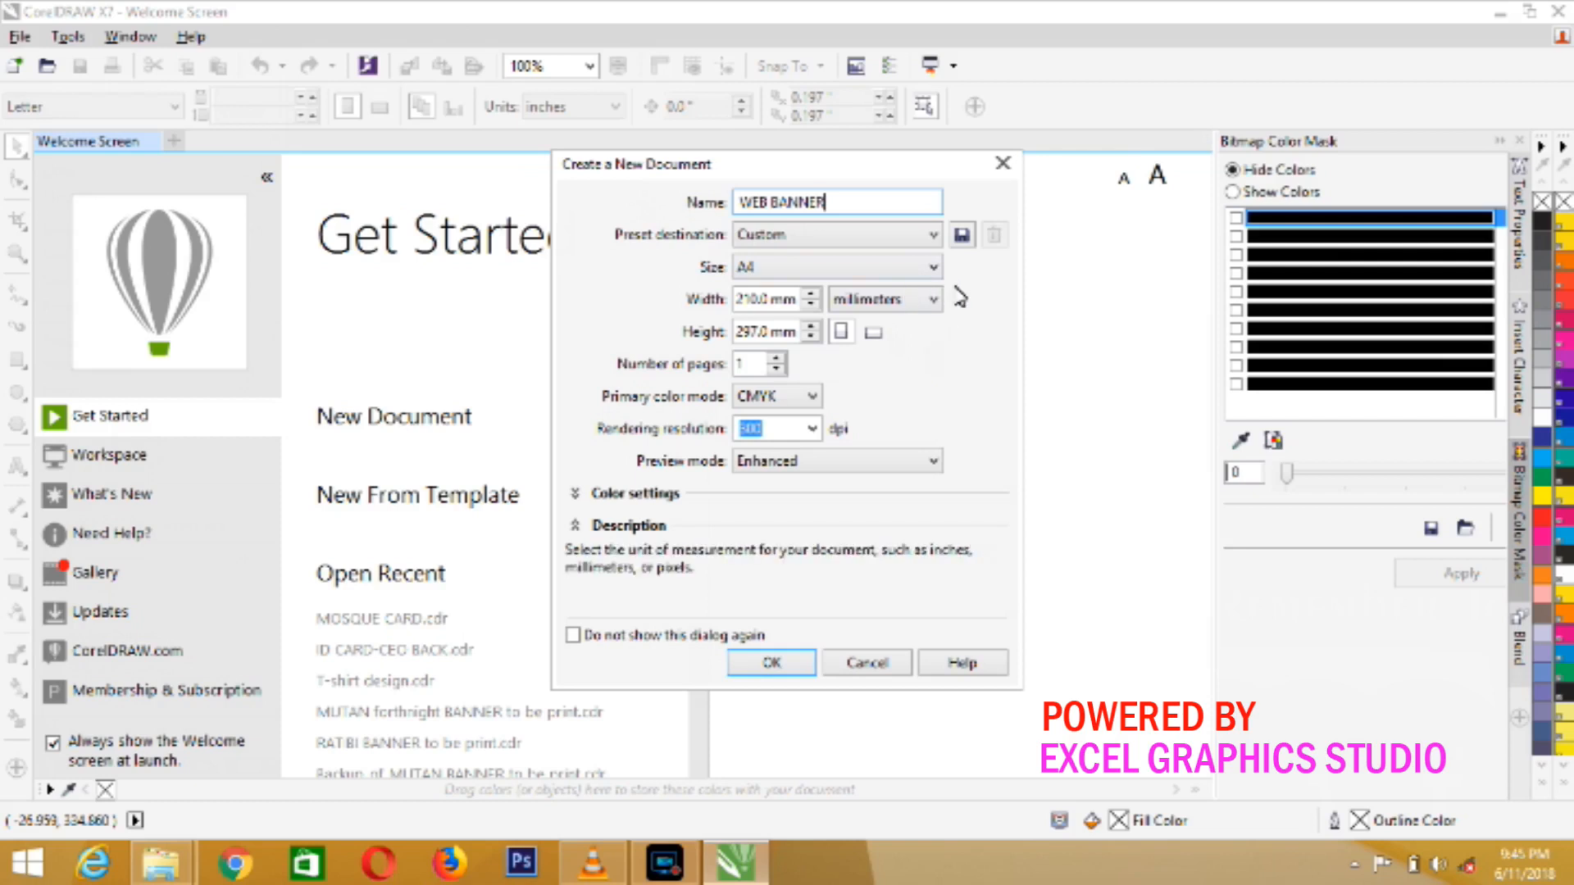
{"action": "left_click", "coordinate": [931, 266]}
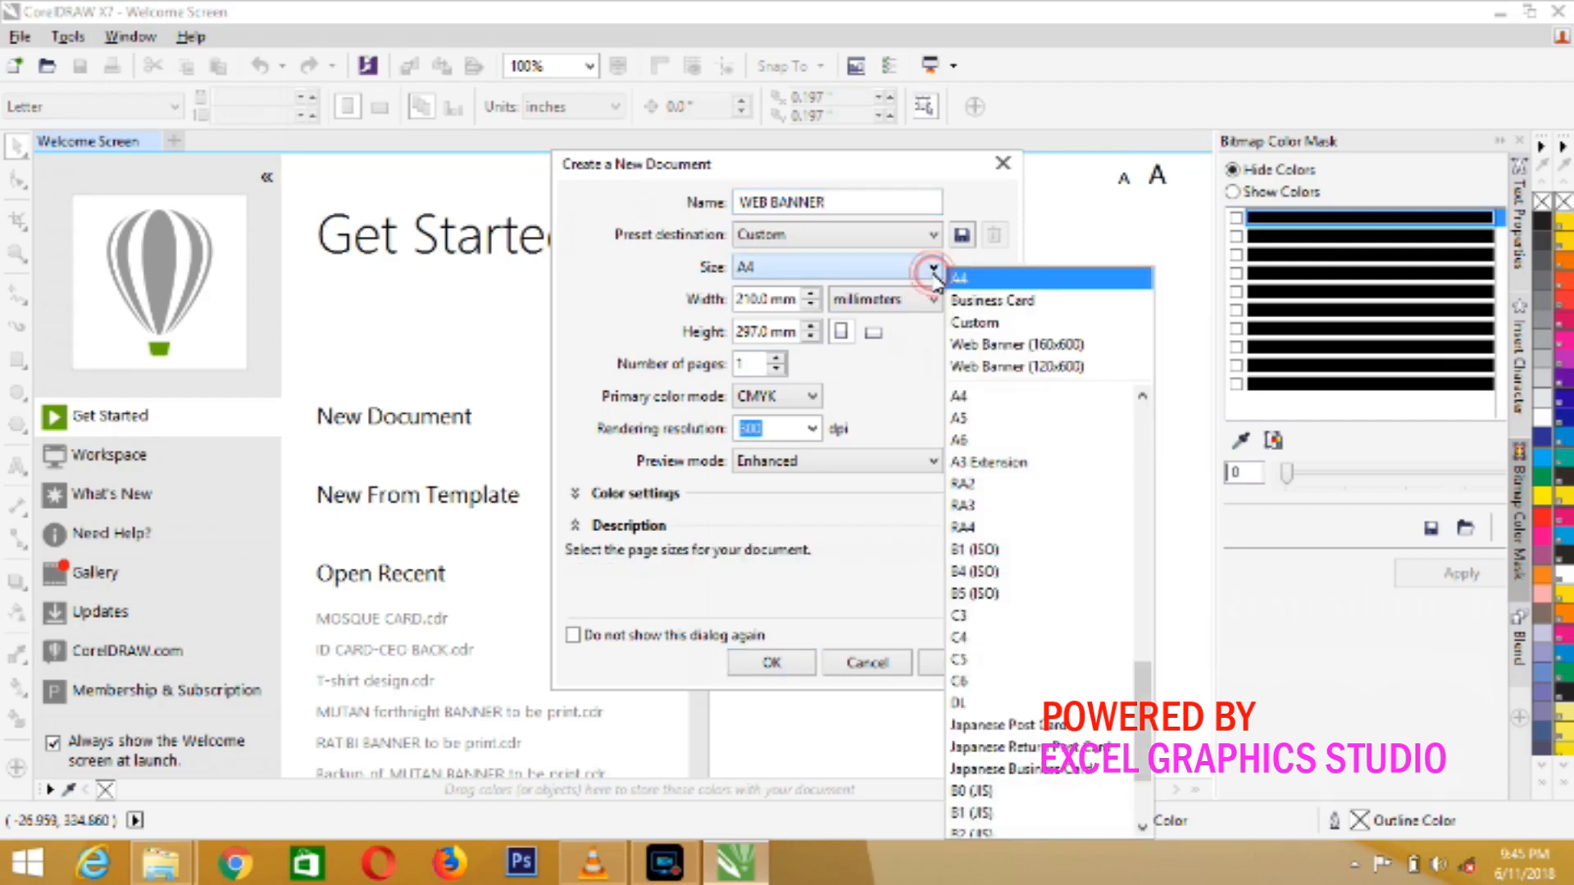
{"action": "mouse_move", "coordinate": [1008, 336]}
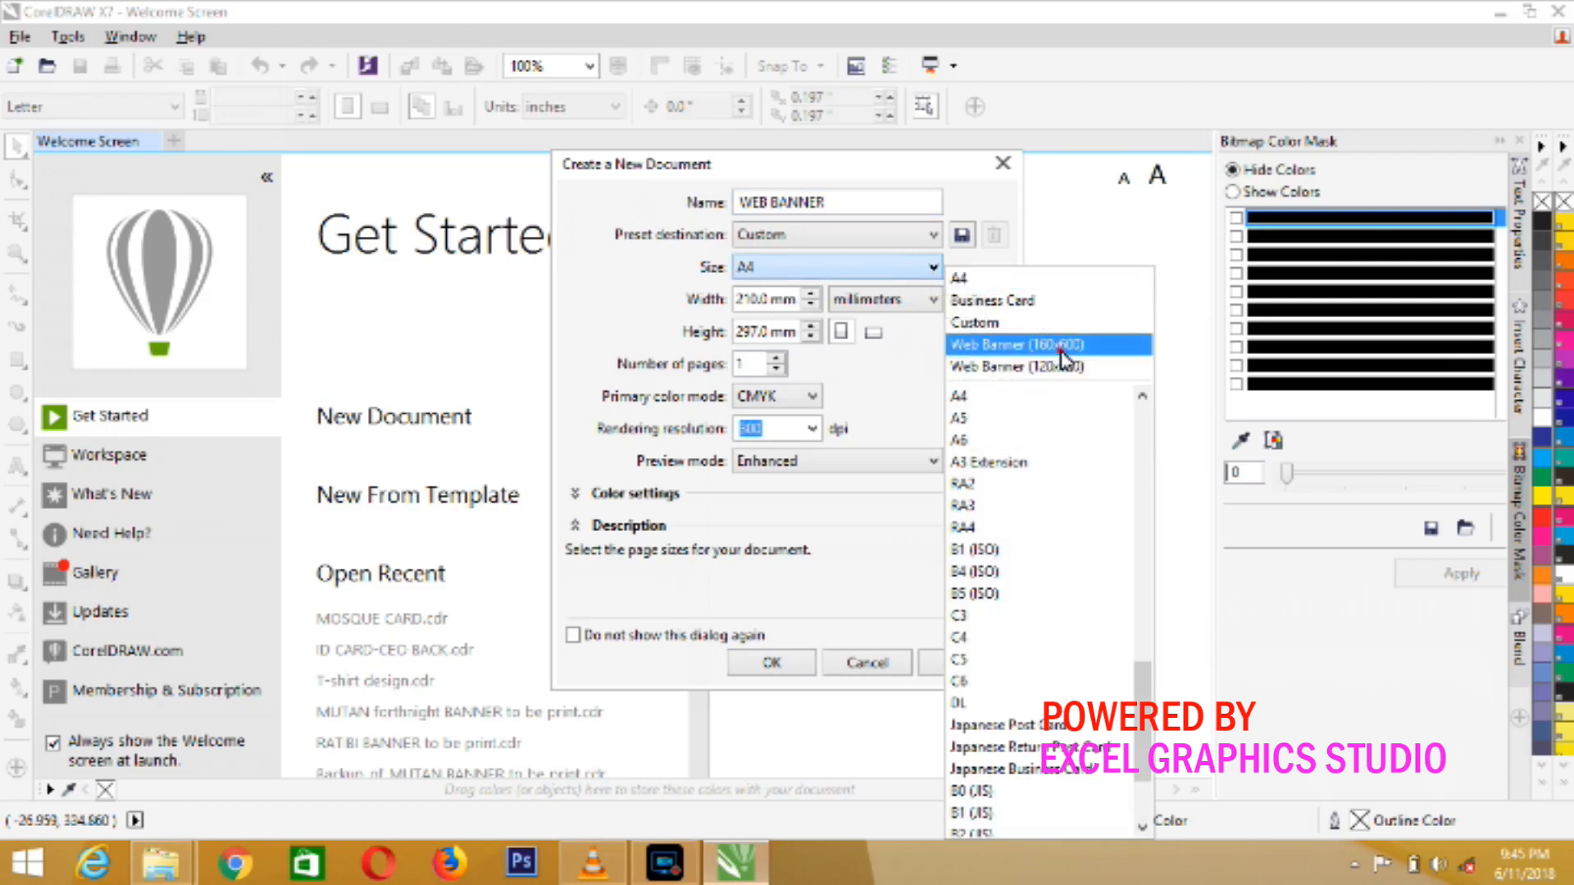
{"action": "left_click", "coordinate": [1047, 345]}
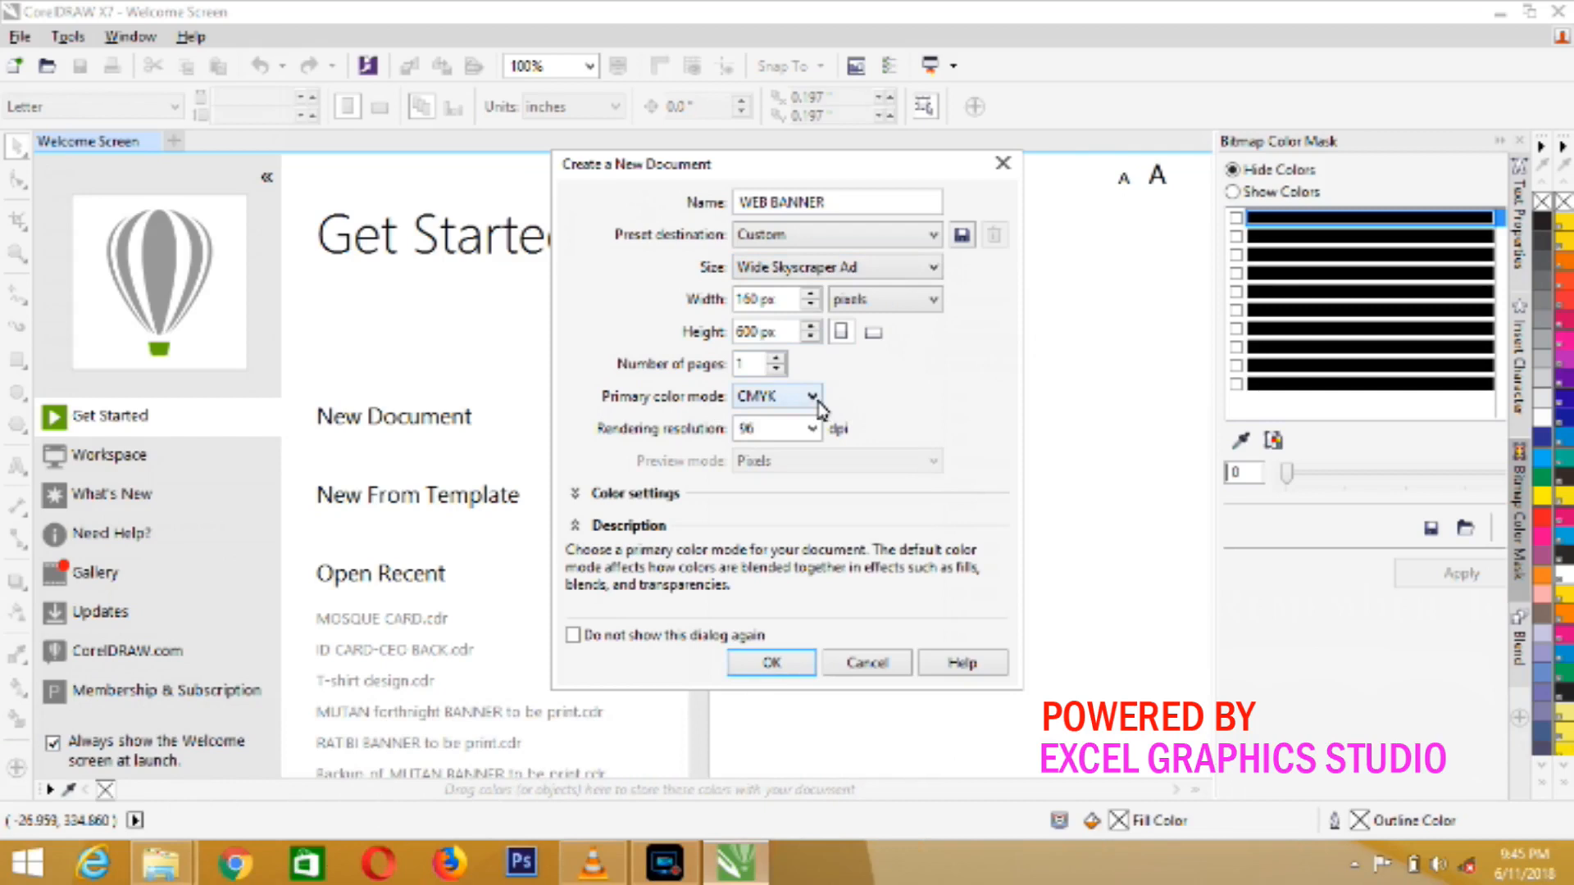
Set the primary colour mode to RGB and confirm to create the WEB BANNER document.
{"action": "left_click", "coordinate": [813, 395]}
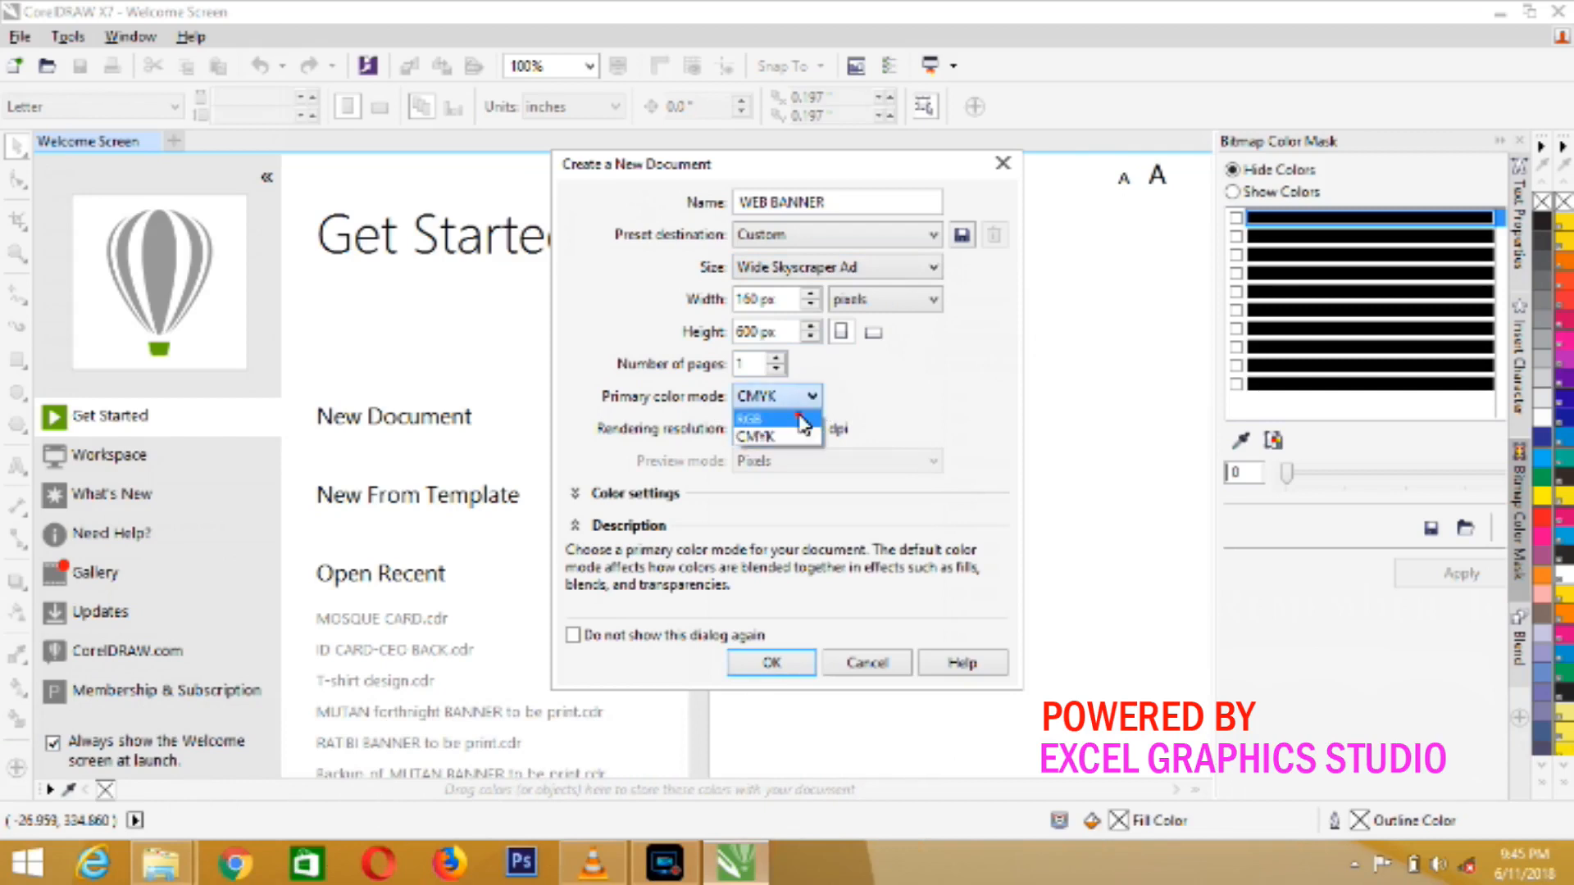
{"action": "left_click", "coordinate": [766, 417]}
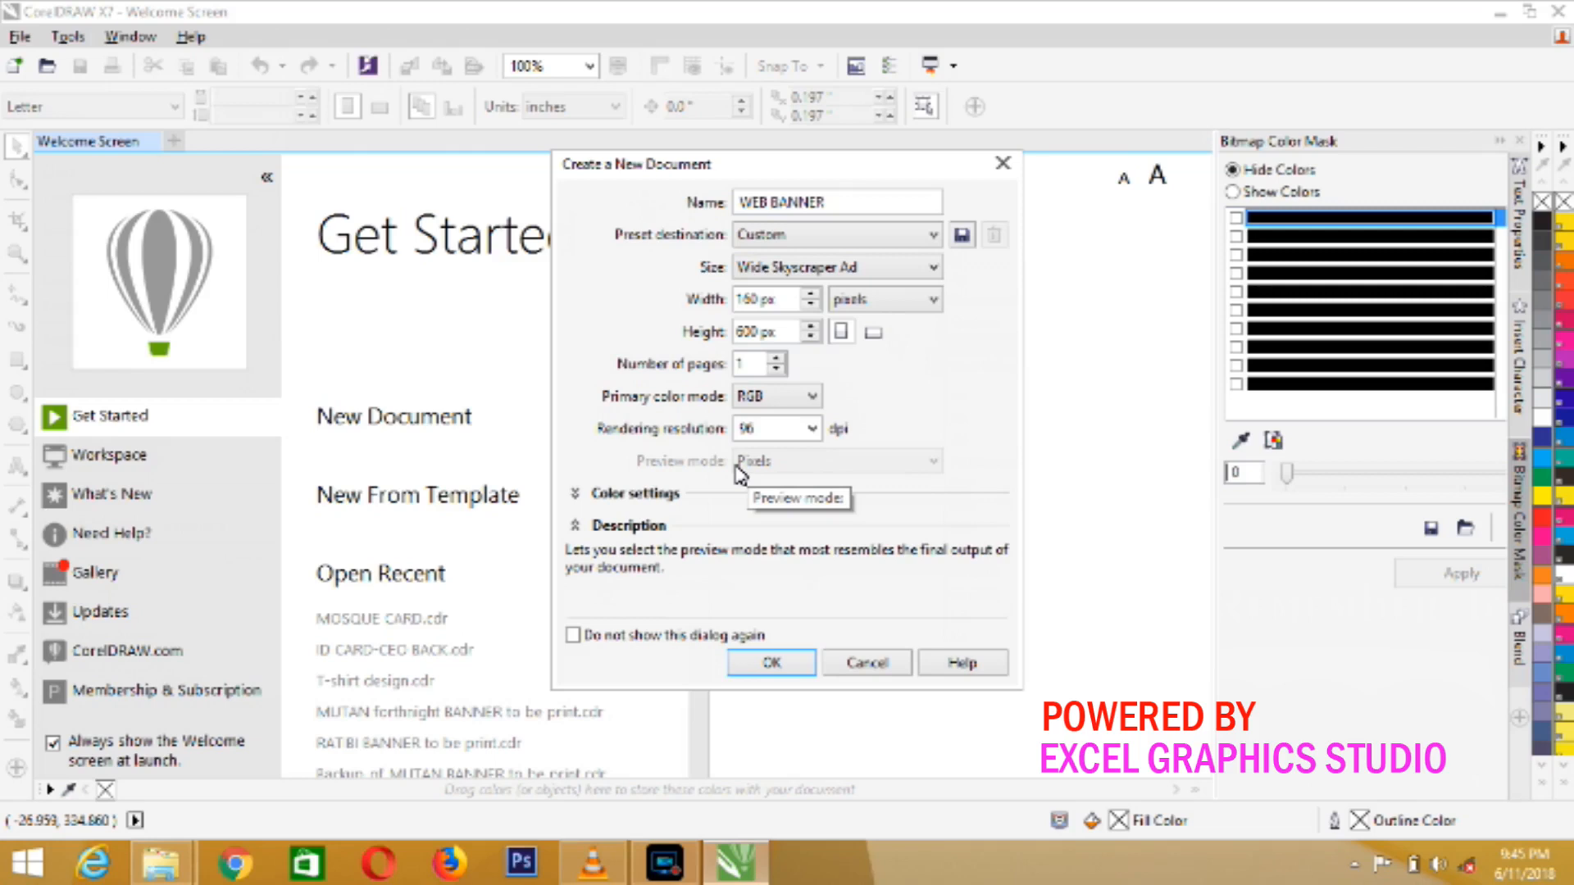
{"action": "mouse_move", "coordinate": [908, 459]}
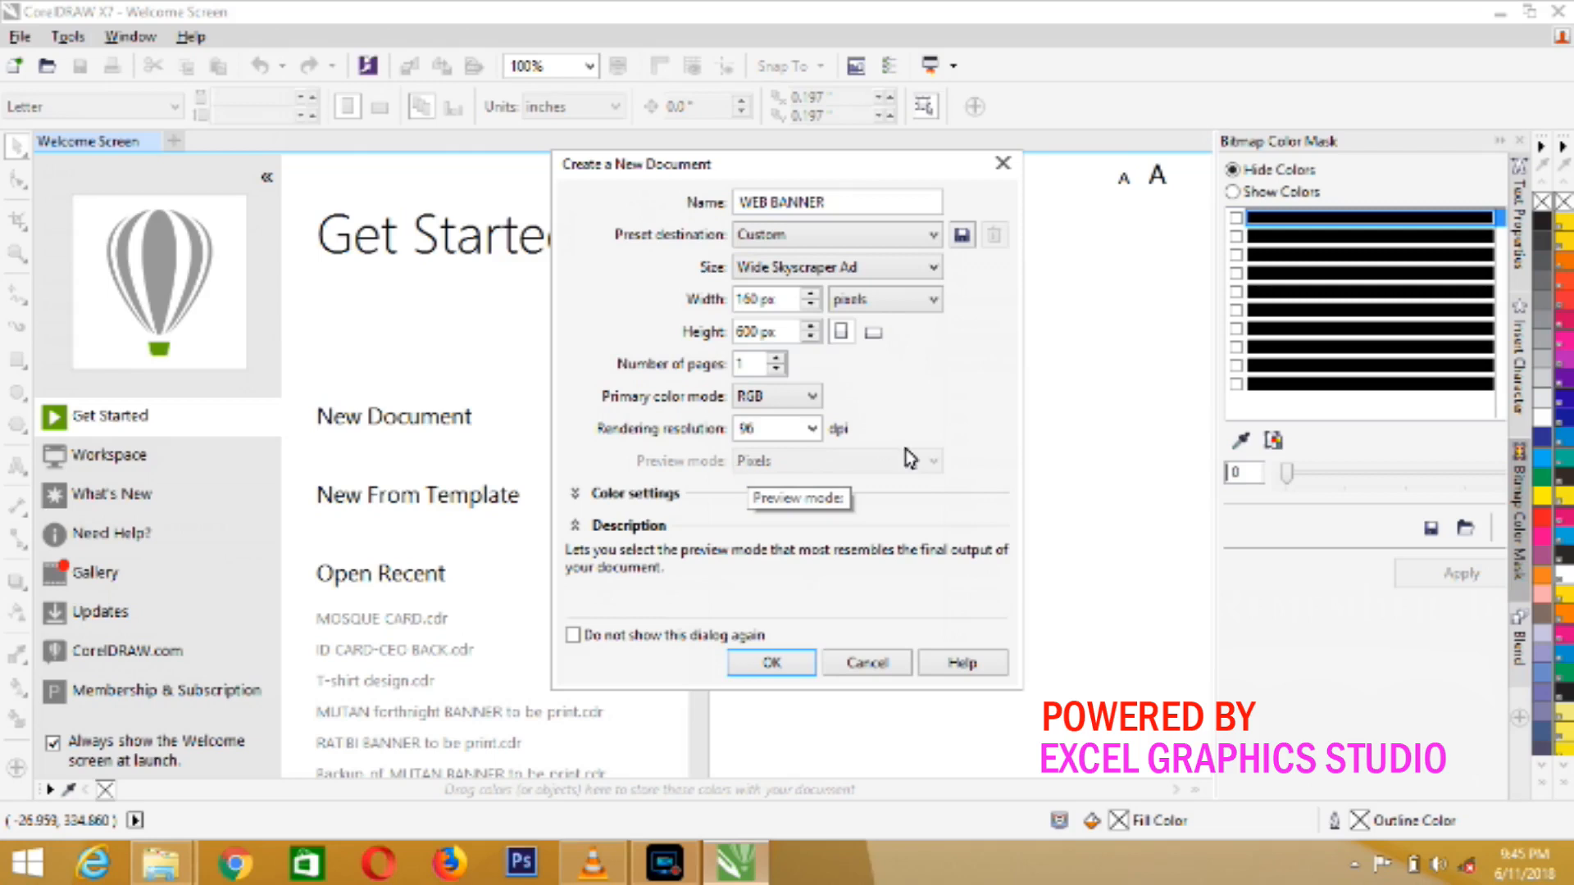
{"action": "left_click", "coordinate": [814, 428]}
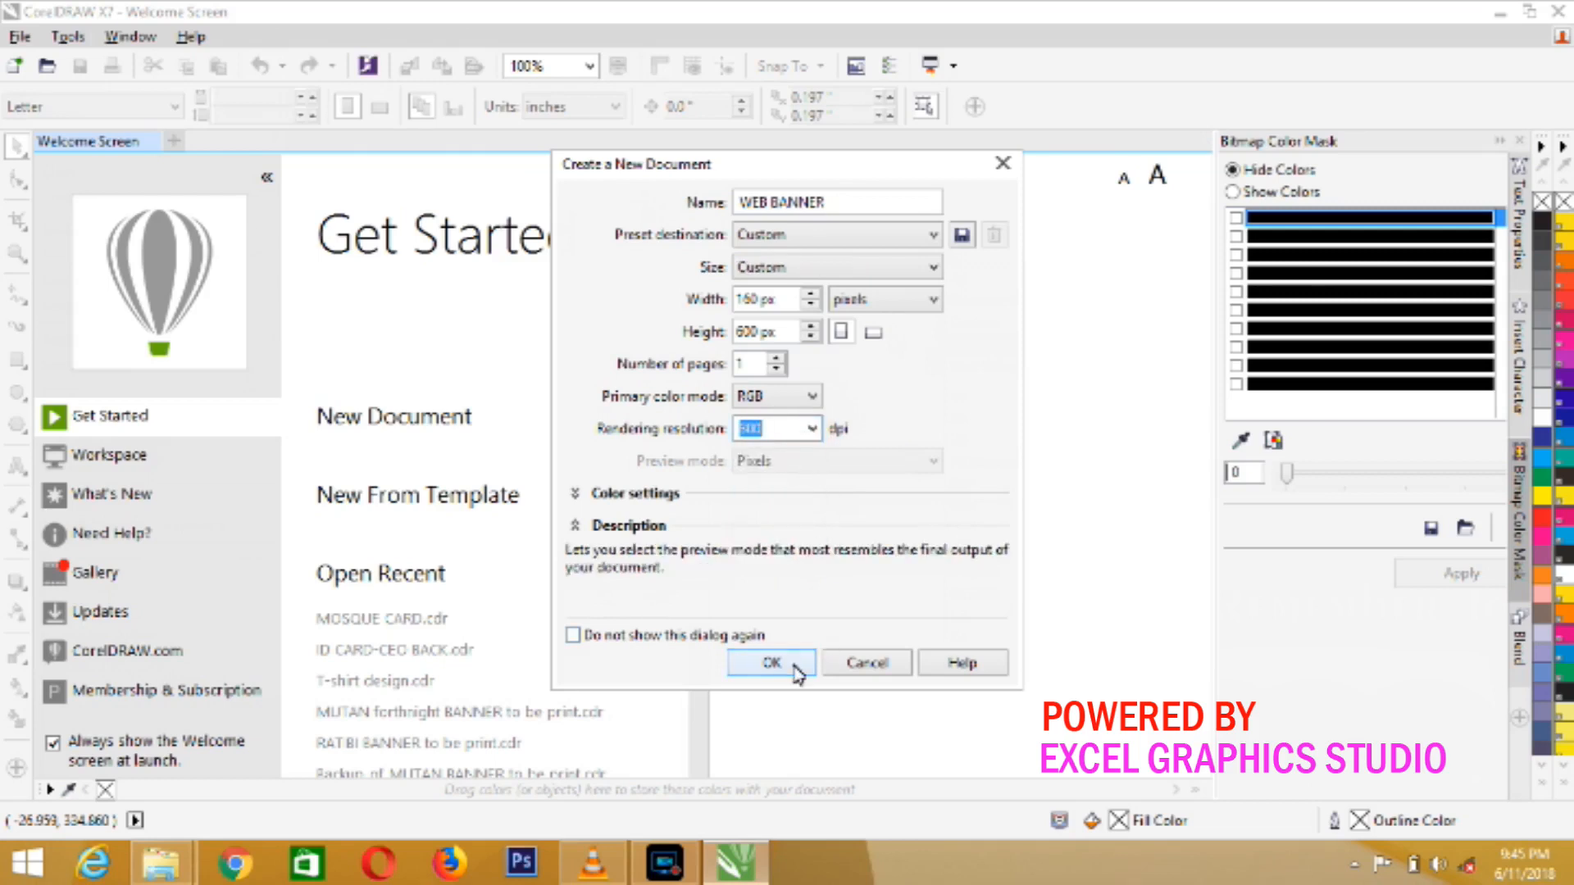
{"action": "left_click", "coordinate": [770, 662]}
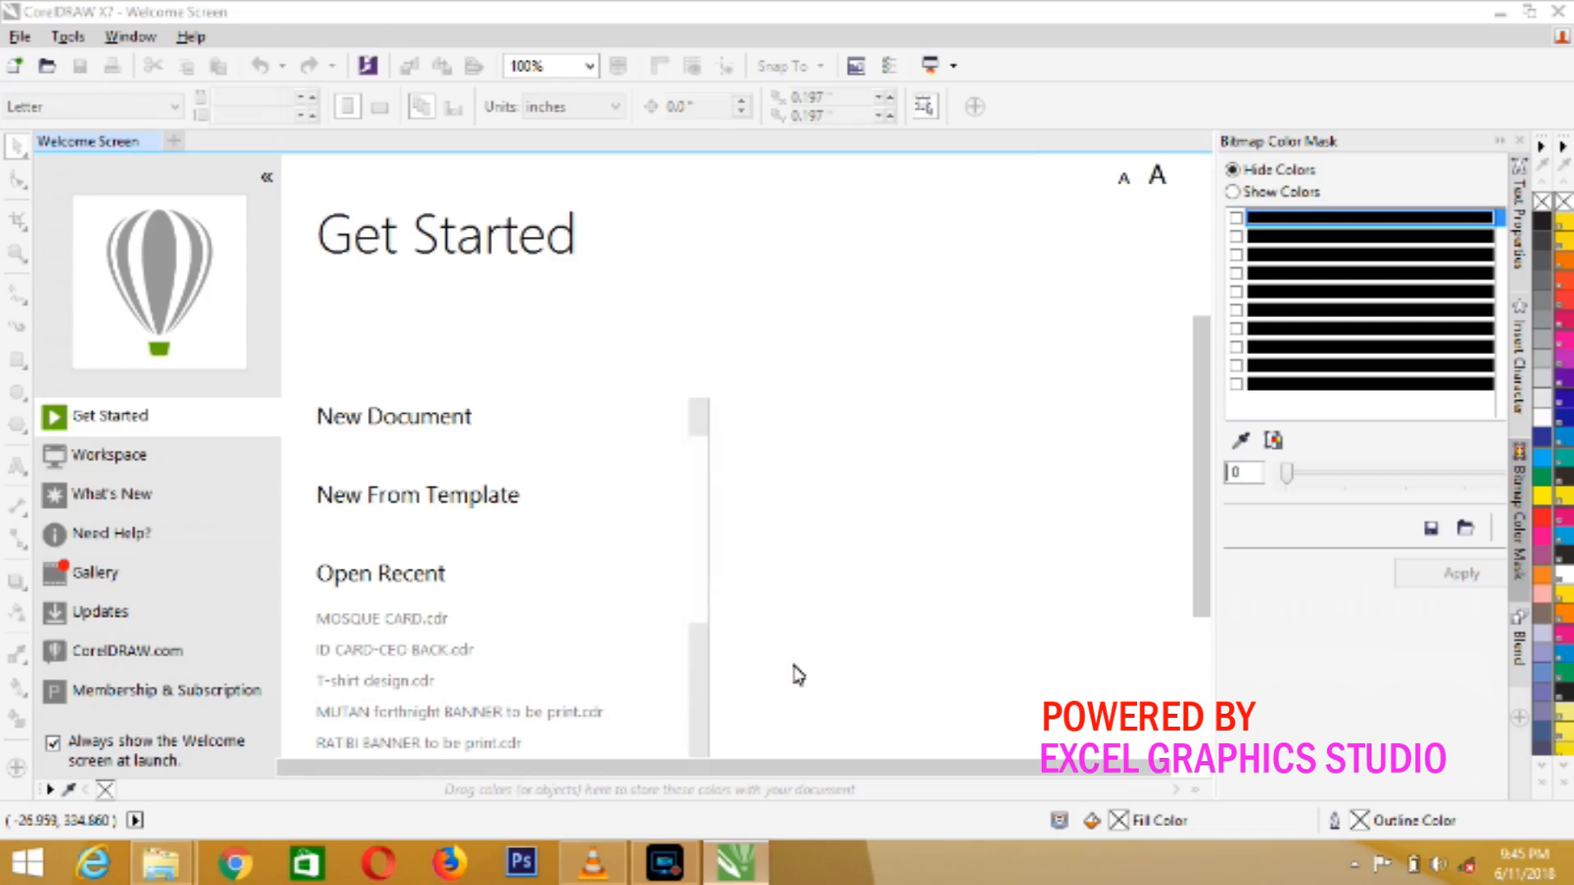
Zoom to show the whole 160 × 600 px banner page.
{"action": "left_click", "coordinate": [392, 417]}
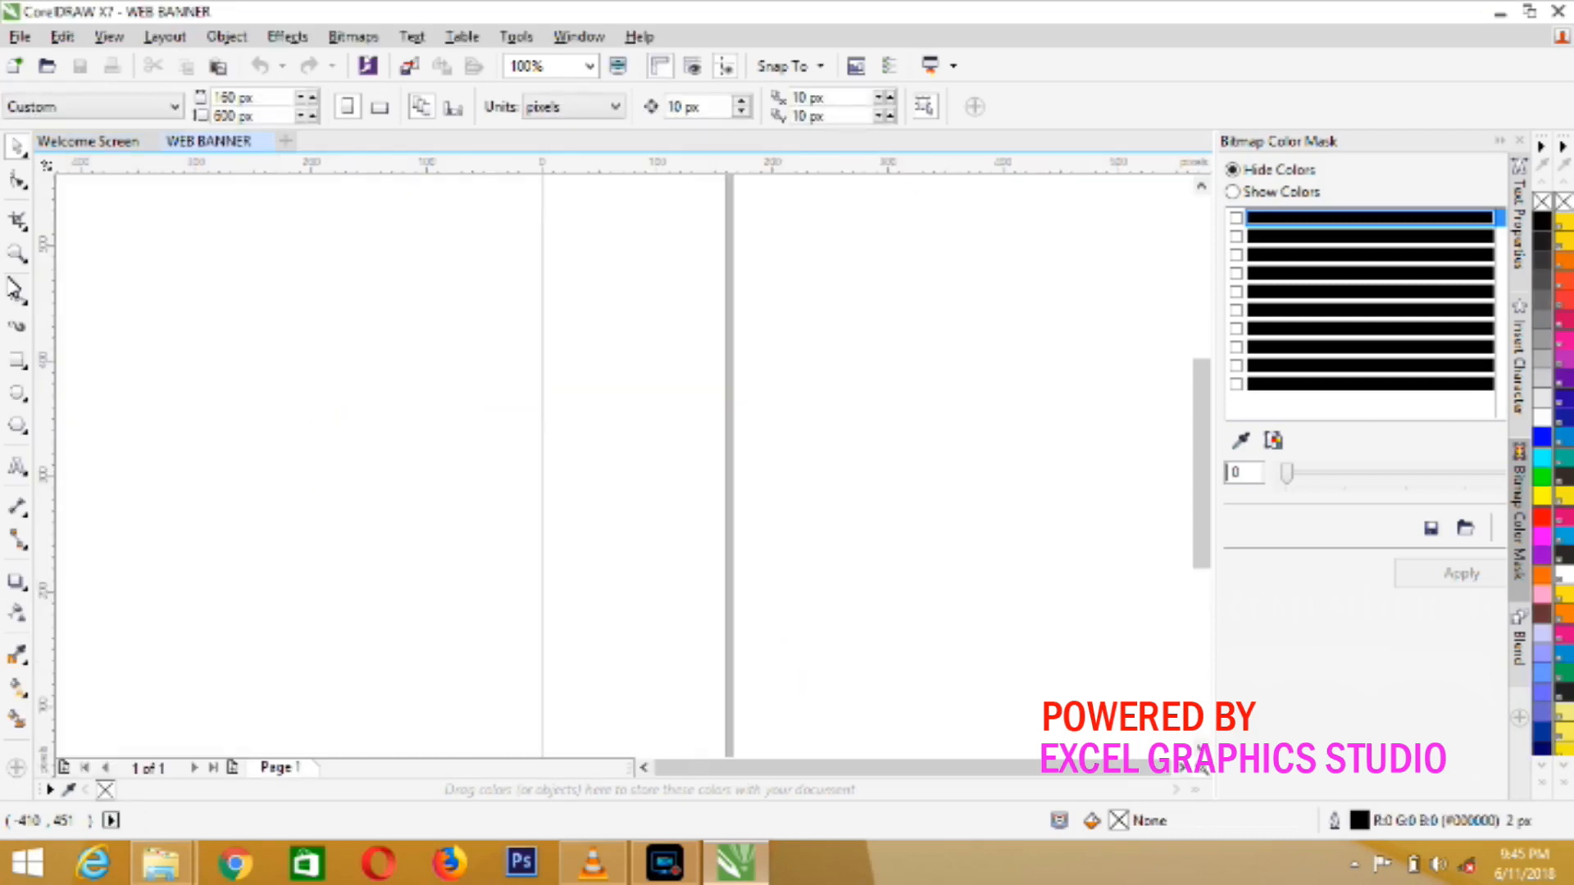
{"action": "left_click", "coordinate": [16, 264]}
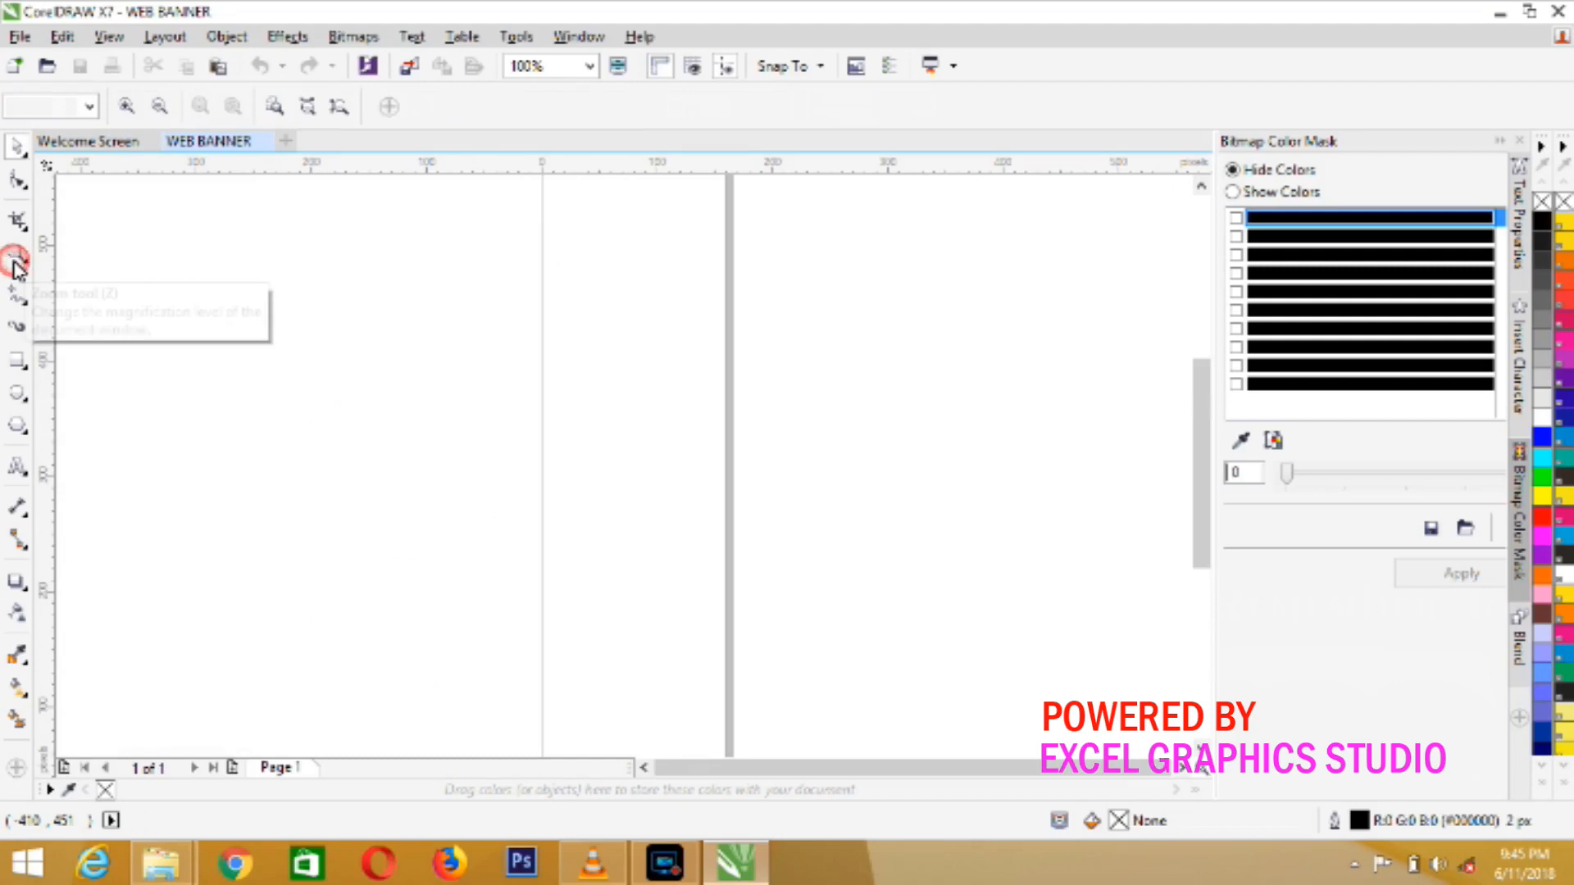
{"action": "left_click", "coordinate": [159, 105]}
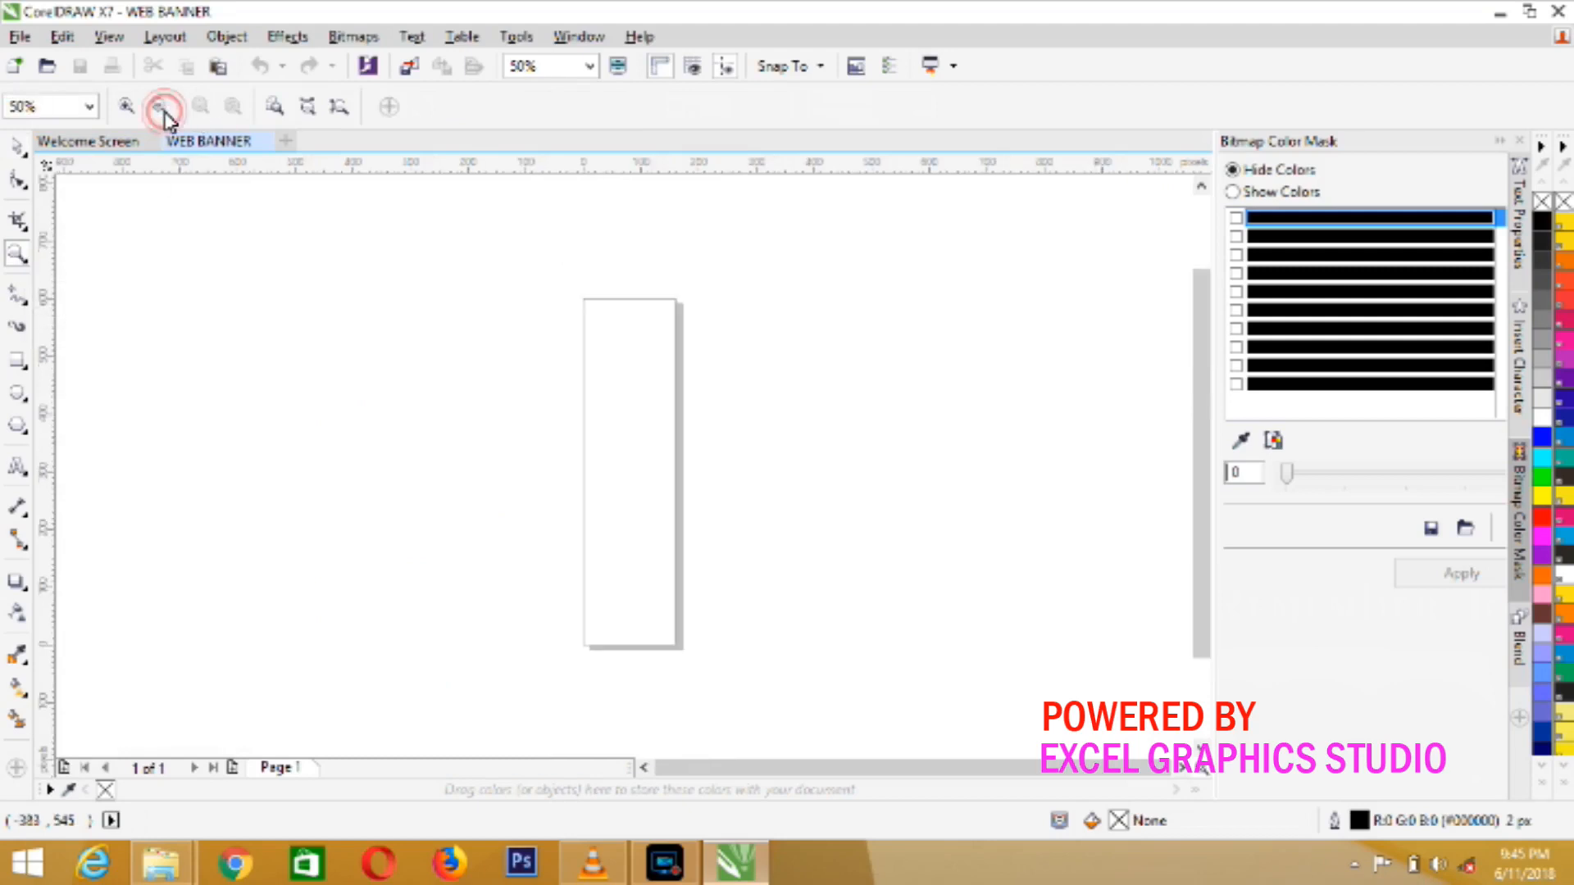
{"action": "mouse_move", "coordinate": [160, 105]}
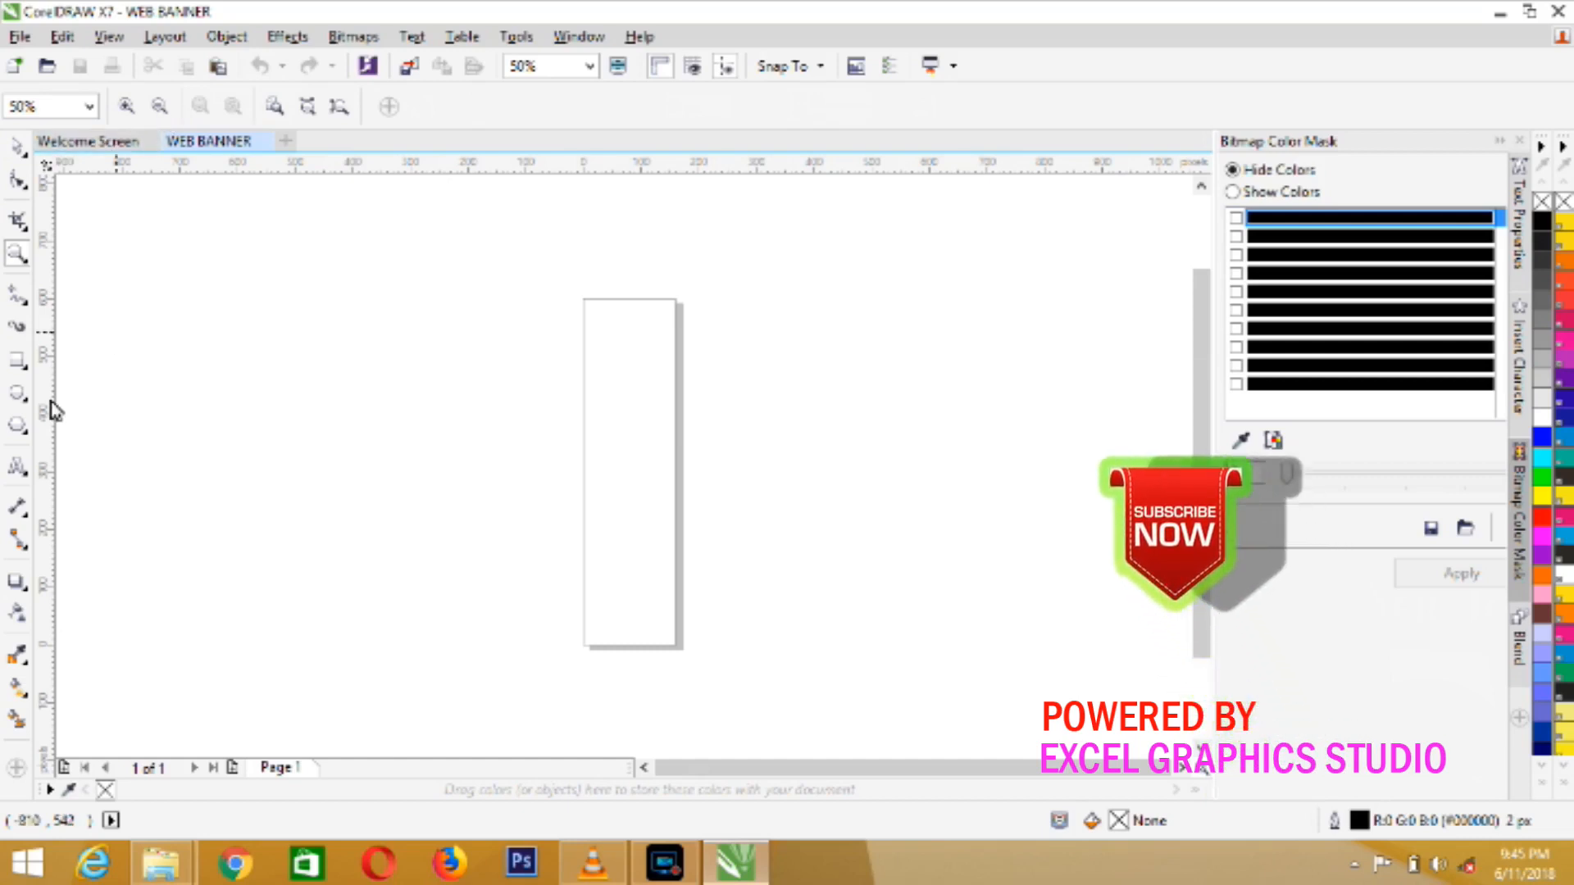
{"action": "mouse_move", "coordinate": [16, 359]}
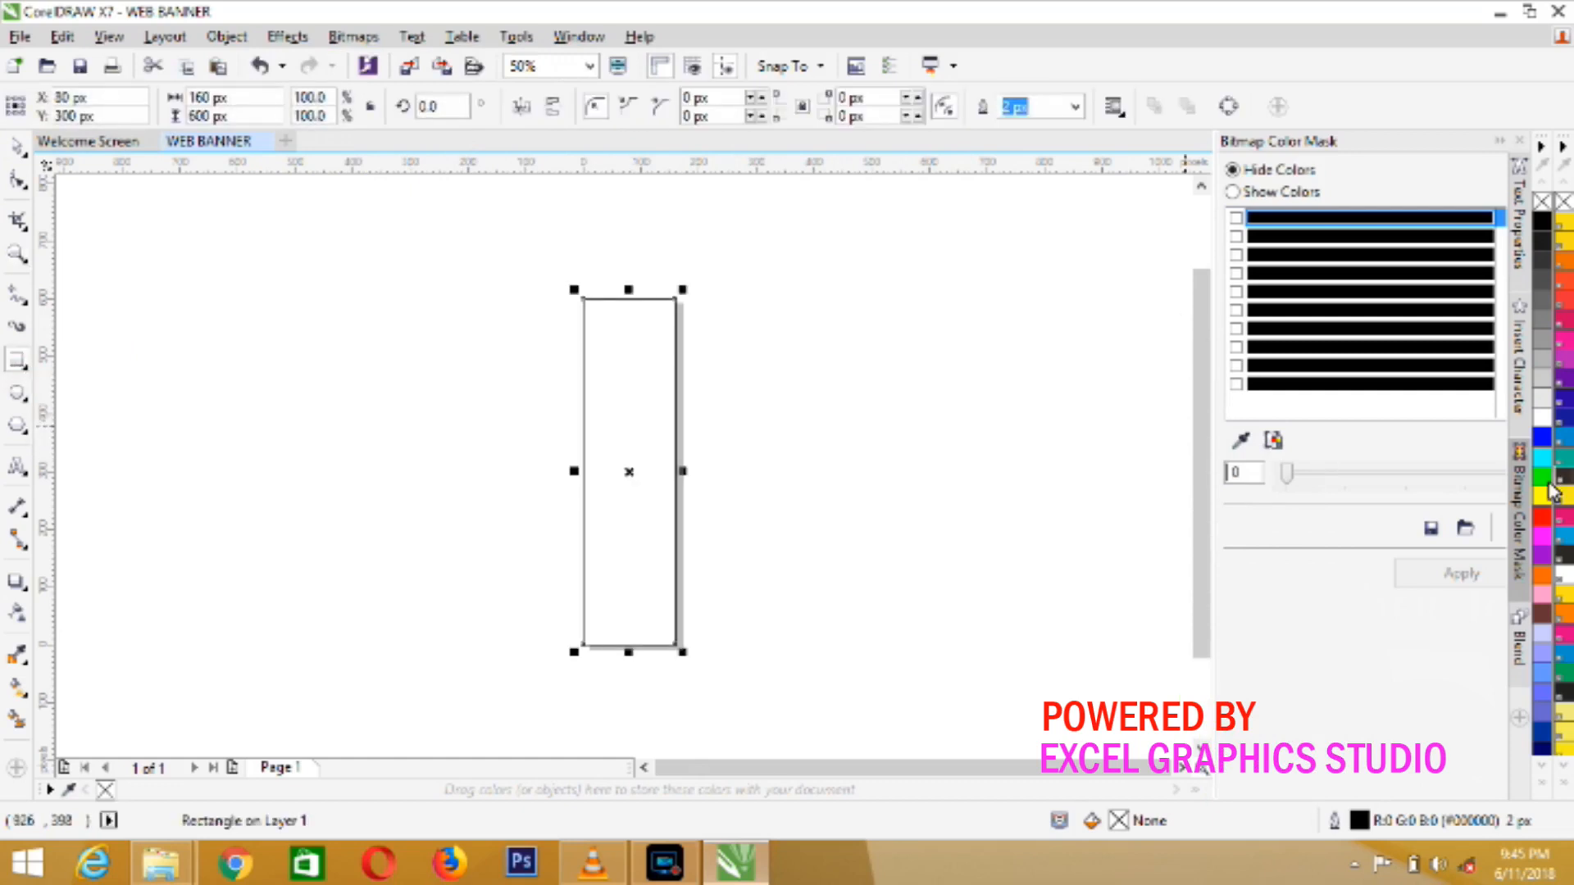
Fill the page-sized rectangle with orange after trying brown and blue swatches.
{"action": "left_click", "coordinate": [1559, 472]}
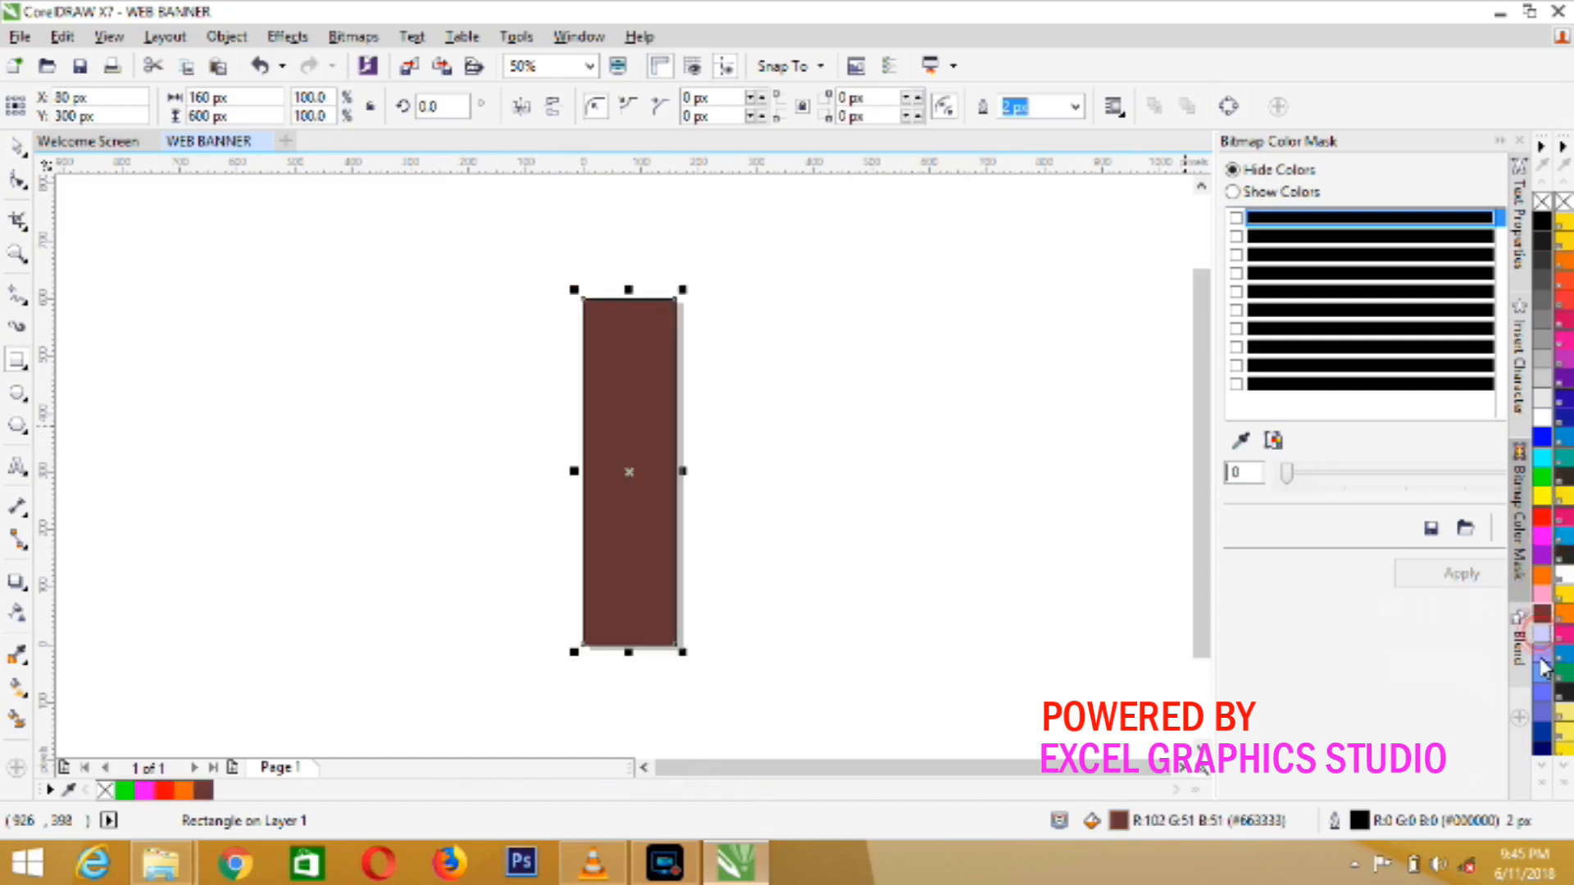
{"action": "left_click", "coordinate": [1544, 692]}
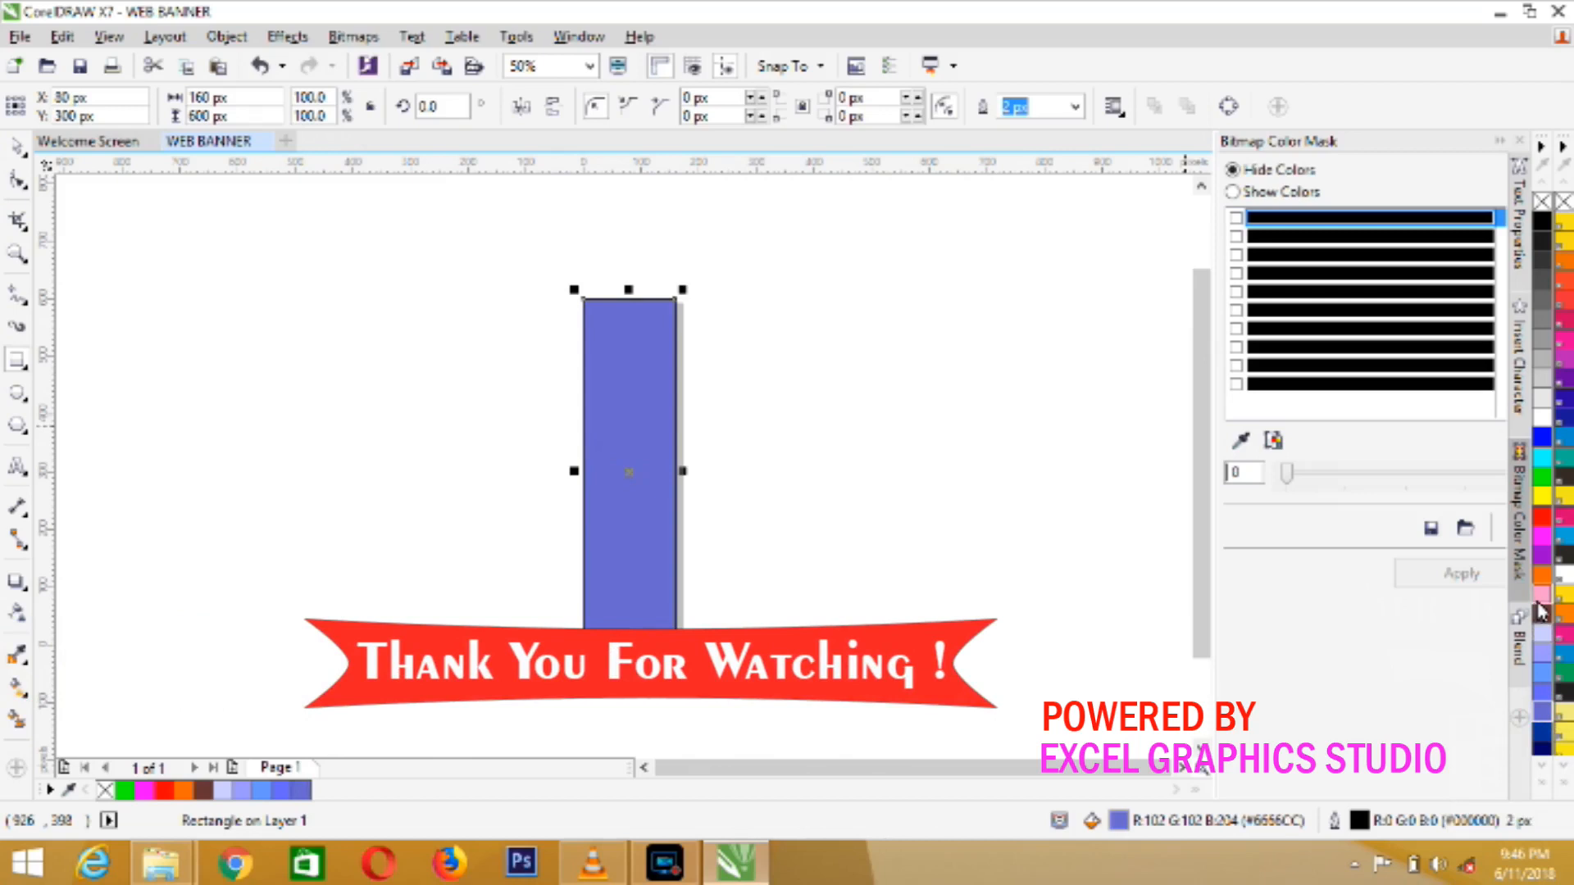
{"action": "left_click", "coordinate": [1544, 595]}
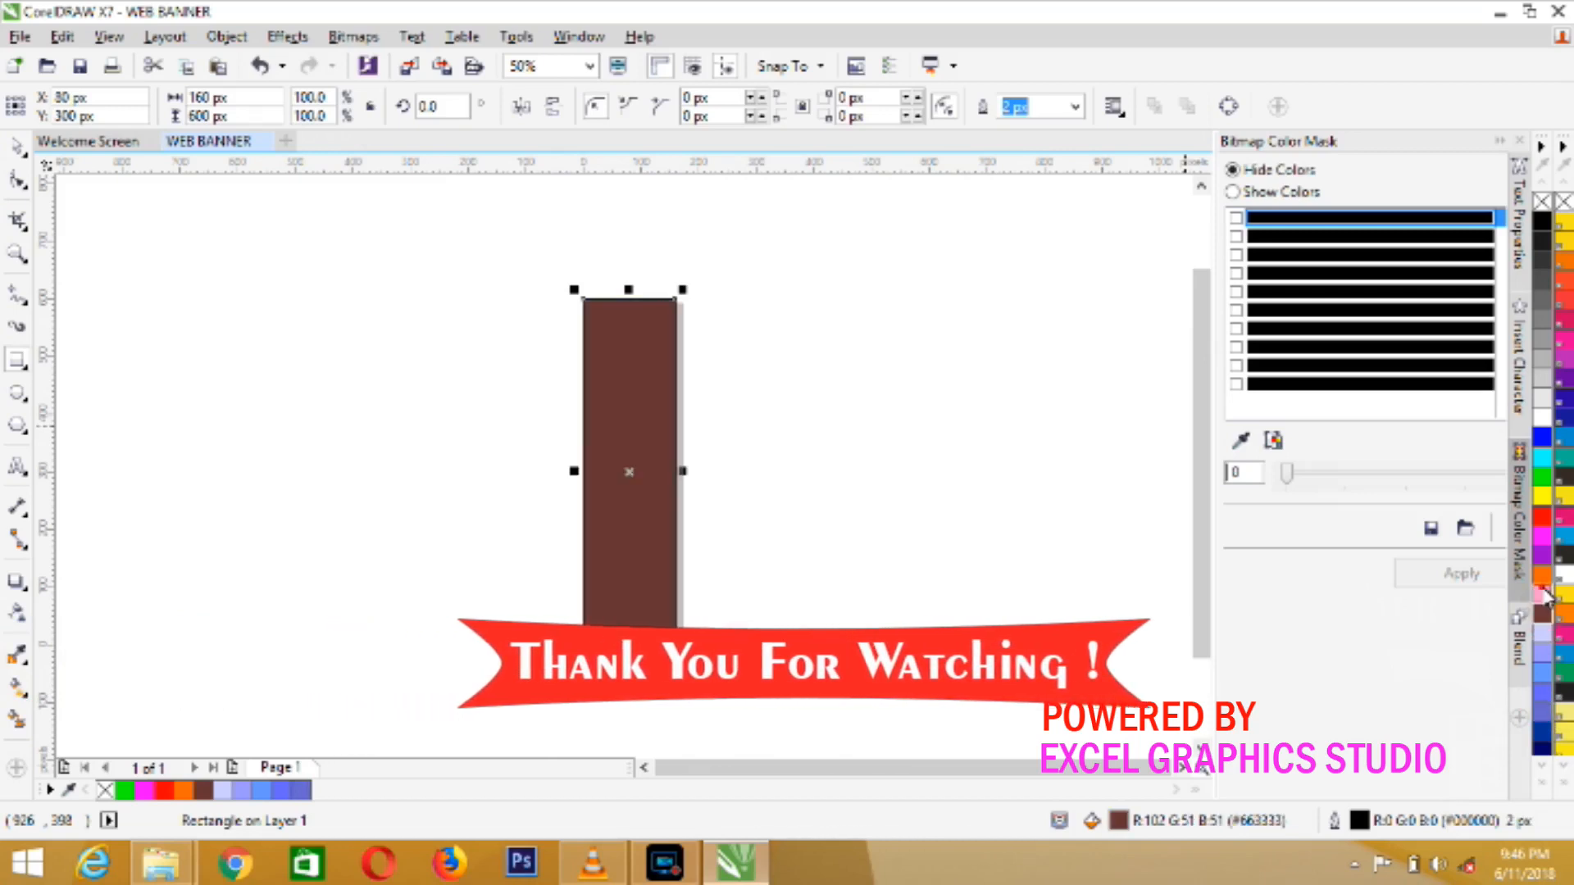
{"action": "left_click", "coordinate": [1560, 542]}
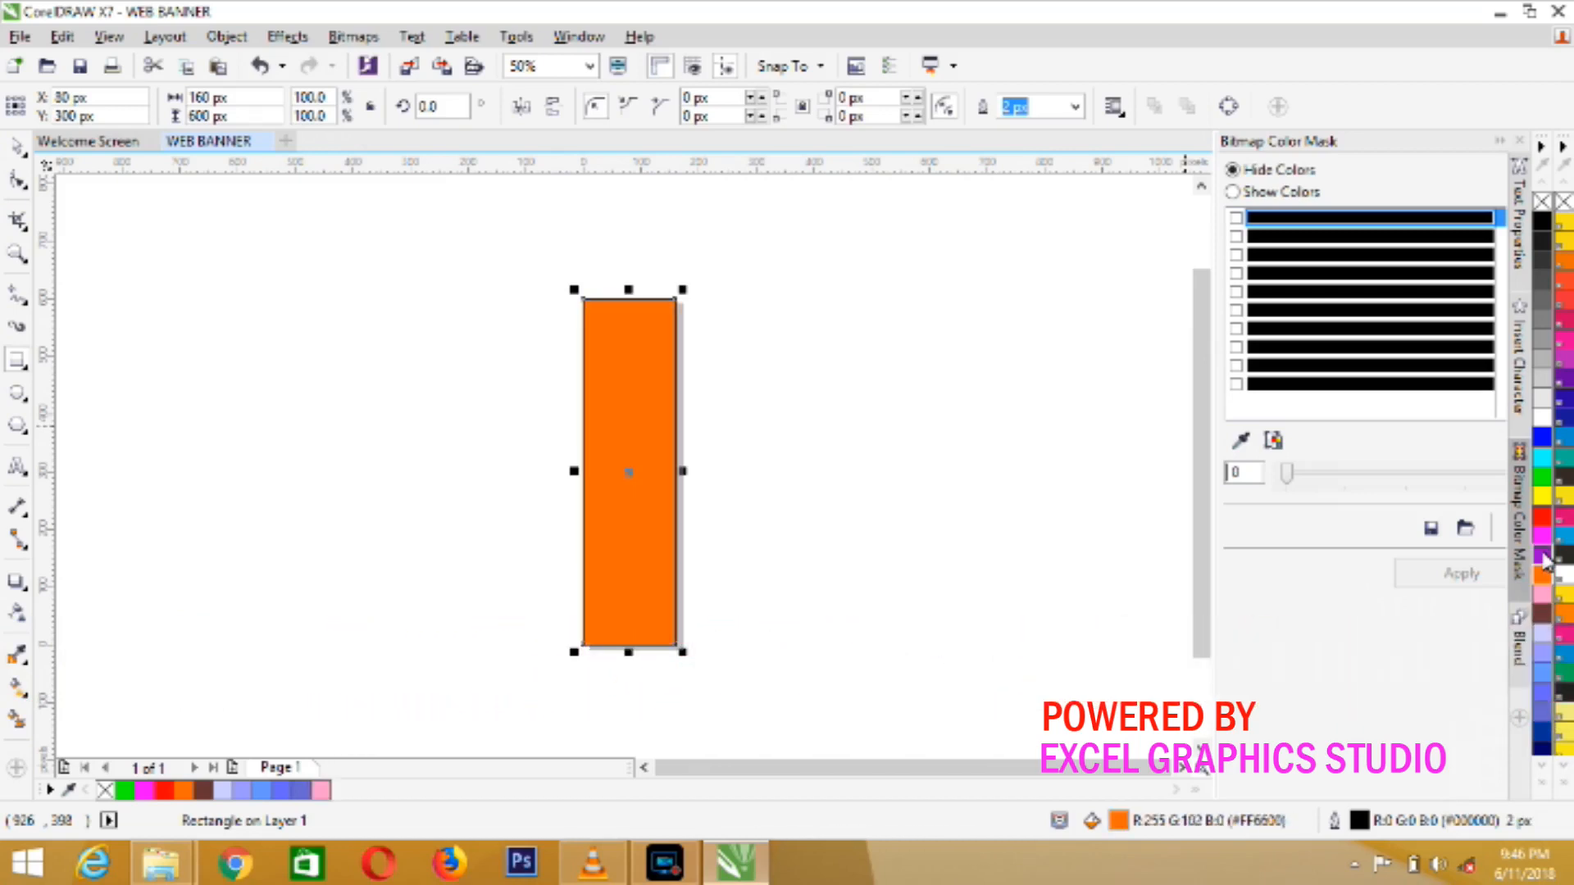